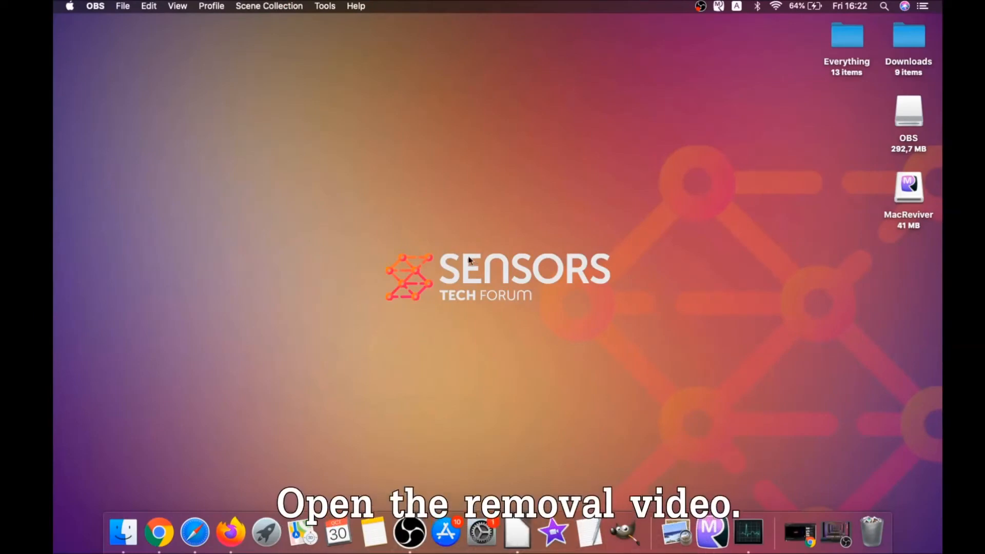
Pause the removal video and follow the sensorstechforum.com guide link in its description.
click(169, 532)
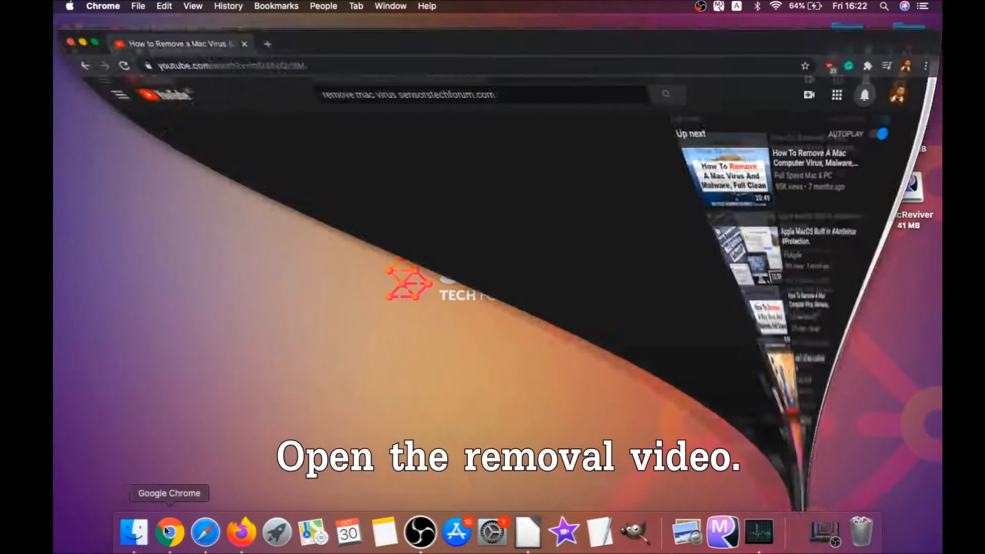
click(169, 532)
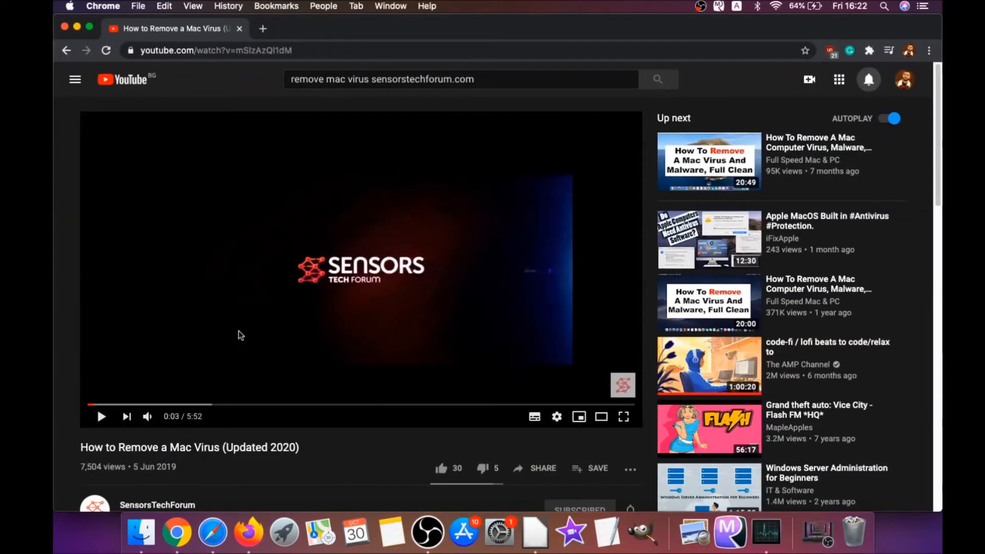
scroll(down, 3)
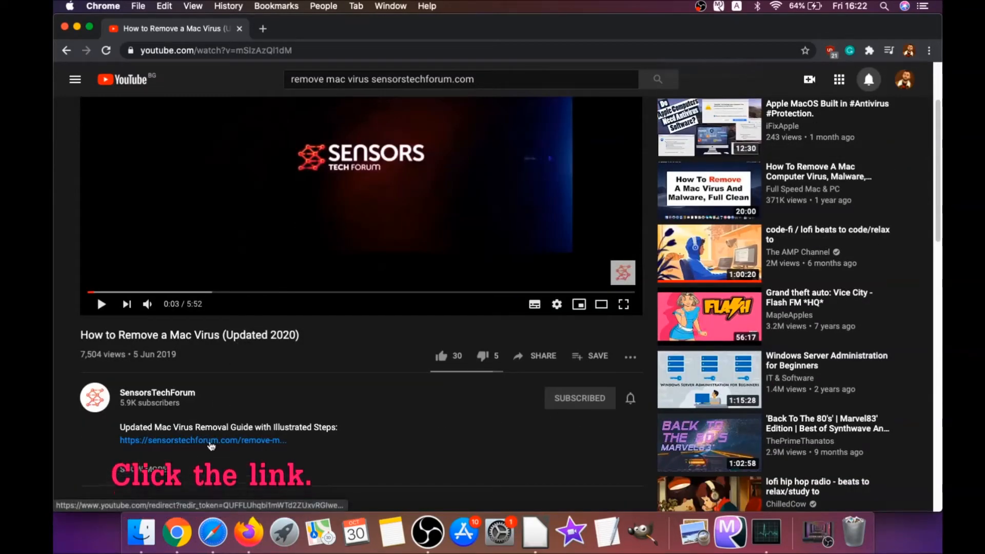
click(202, 440)
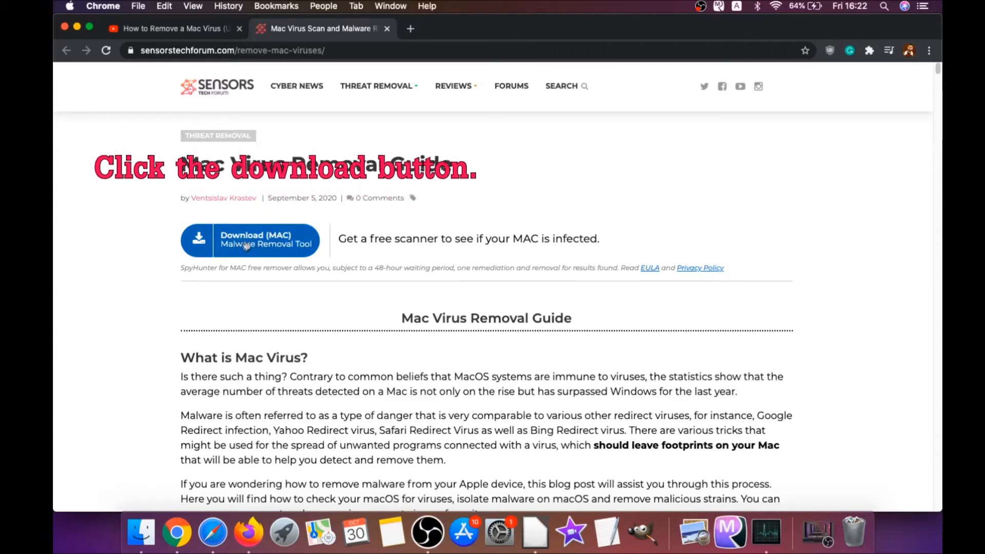
Start the SpyHunter for Mac download via 'Download (MAC) Malware Removal Tool' and hide Chrome.
click(249, 239)
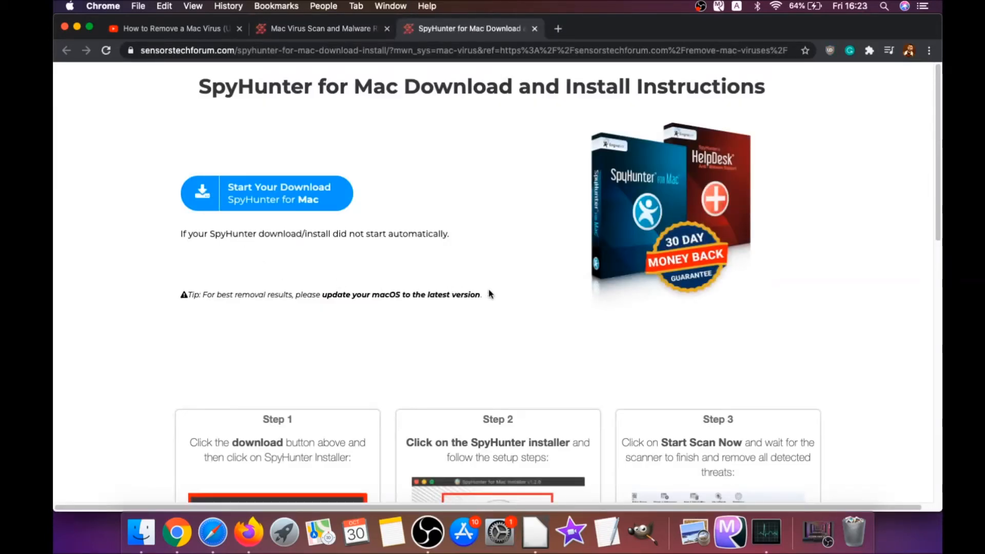
click(265, 193)
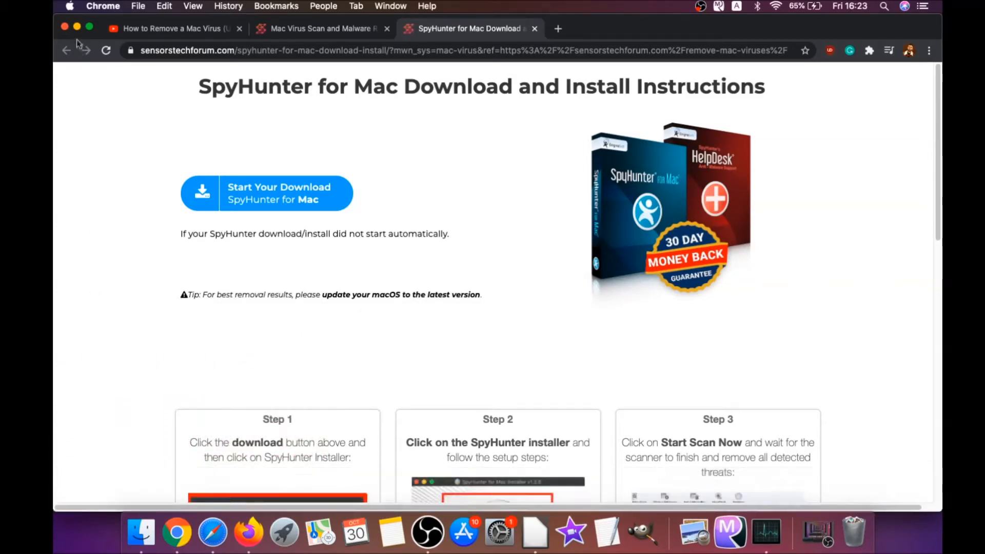
click(267, 193)
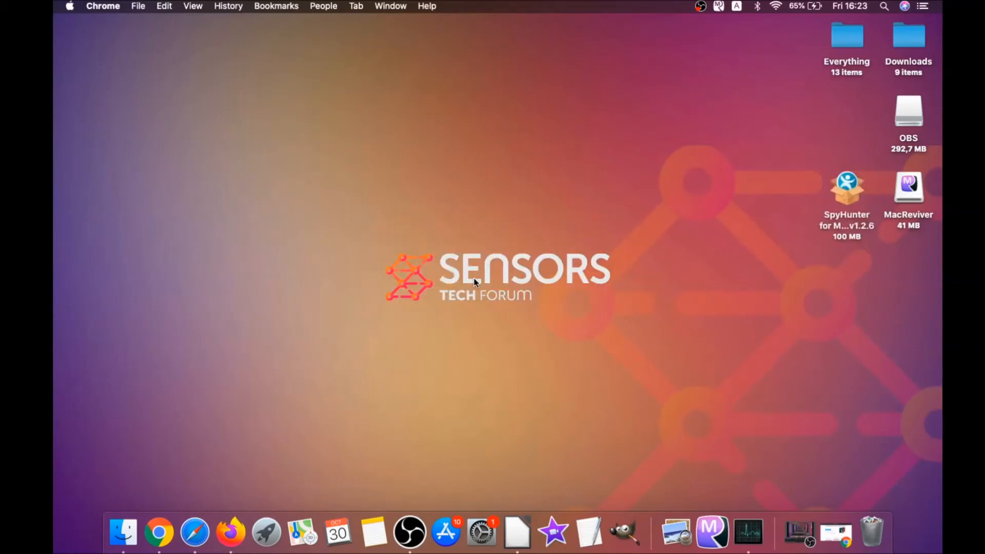
Launch 'Install SpyHunter for Mac.app' from the disk image, approving the security prompt.
double_click(847, 186)
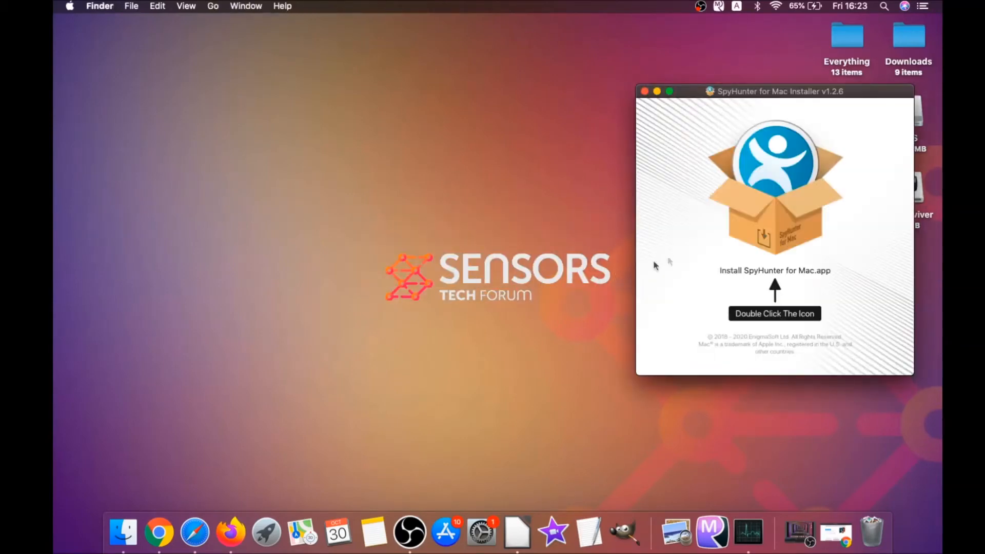
click(773, 189)
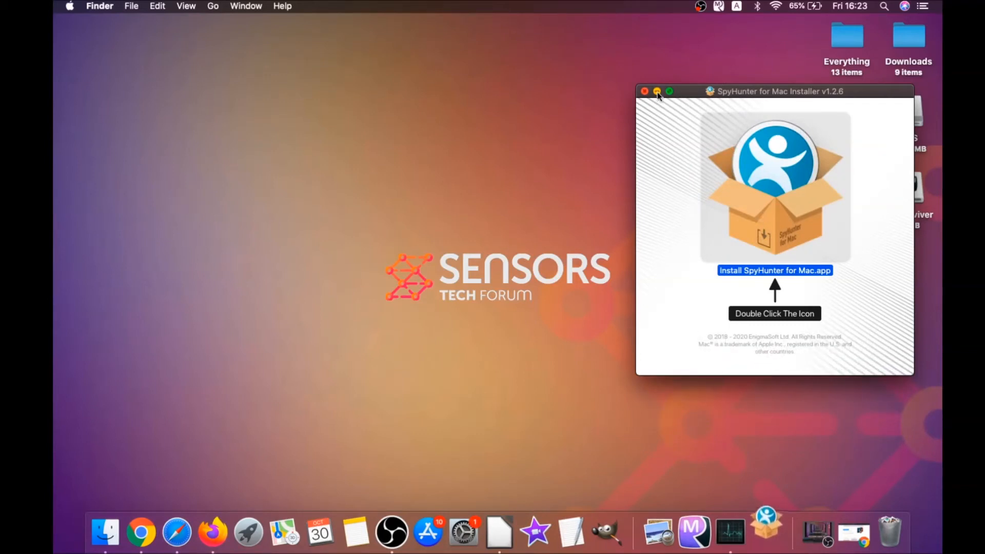
double_click(774, 189)
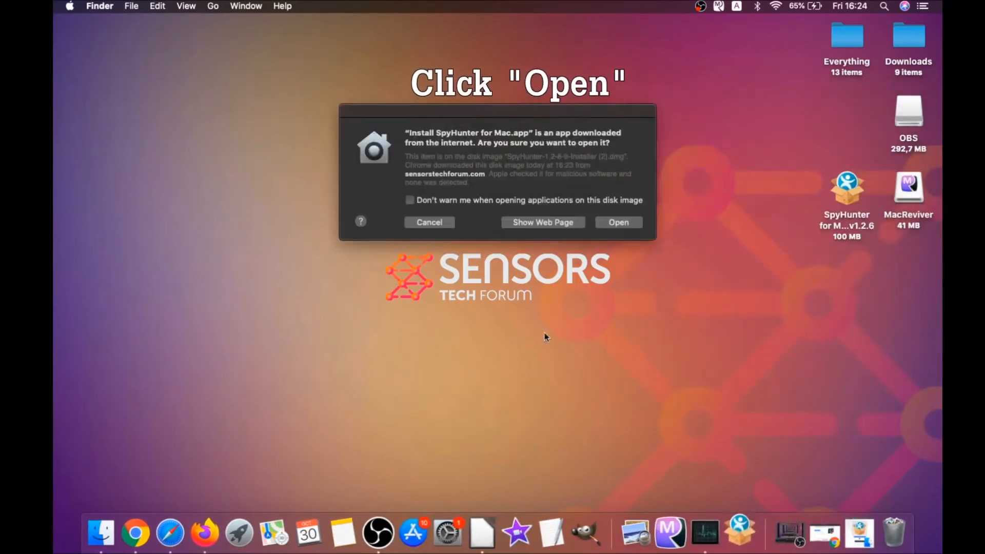
click(618, 221)
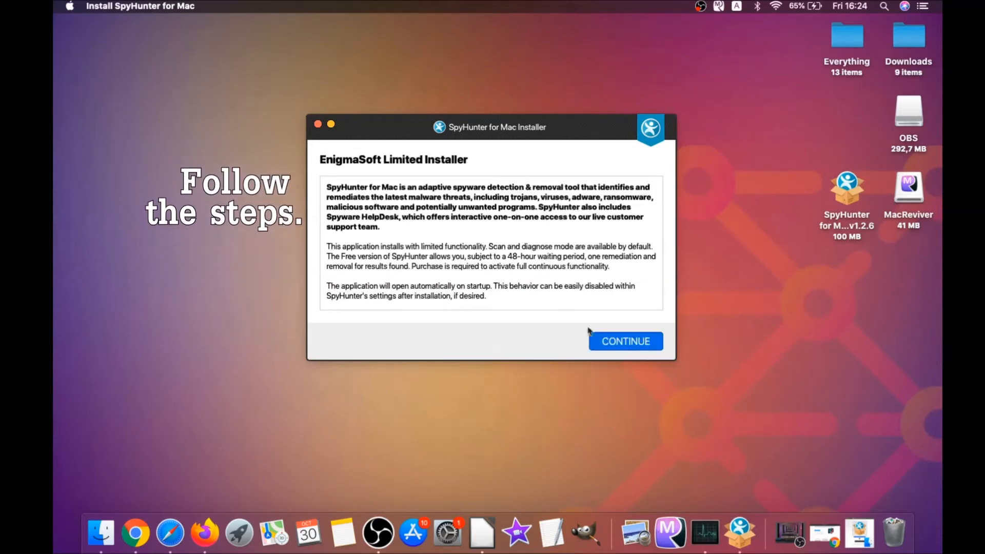
Accept the EULA, run the installation and finish so SpyHunter launches.
click(625, 341)
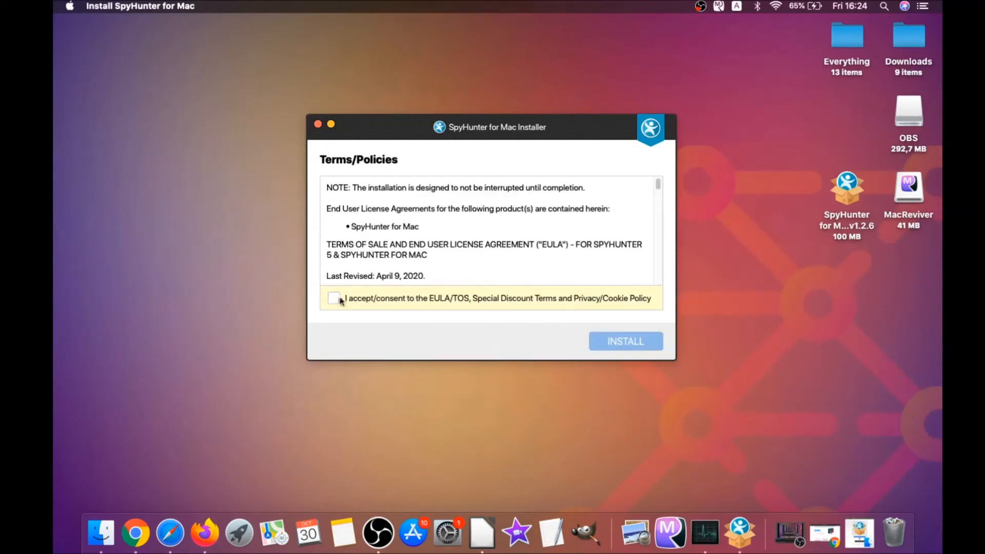
click(333, 297)
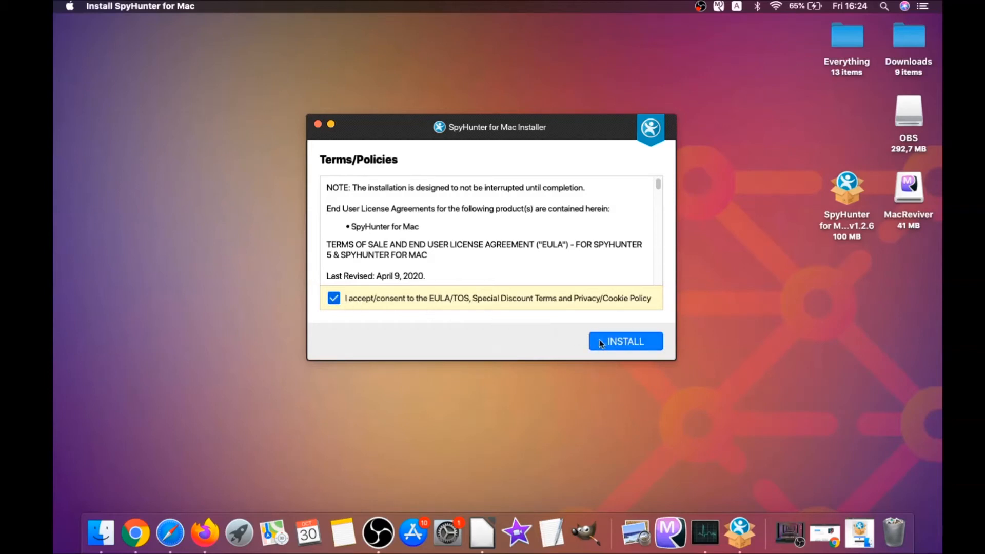
click(625, 341)
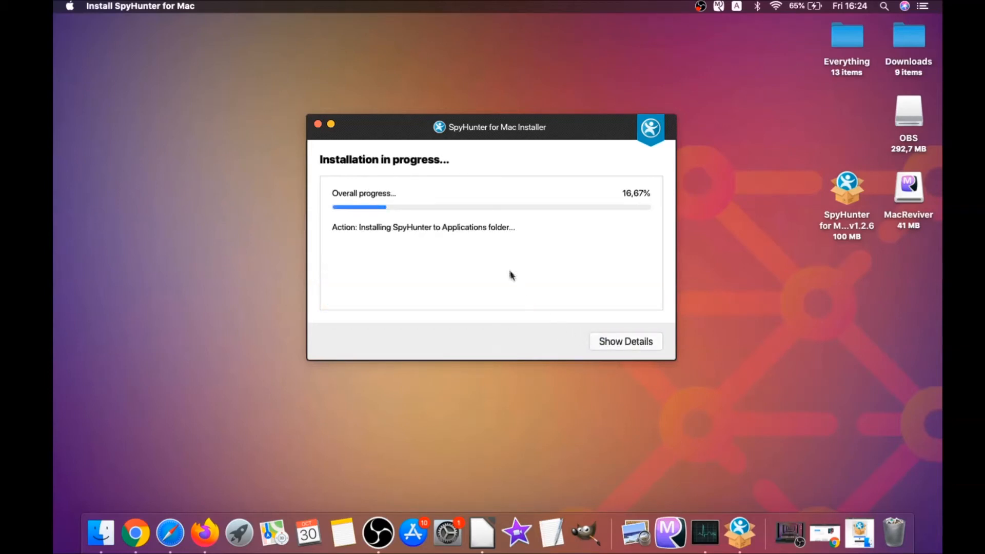
mouse_move(502, 261)
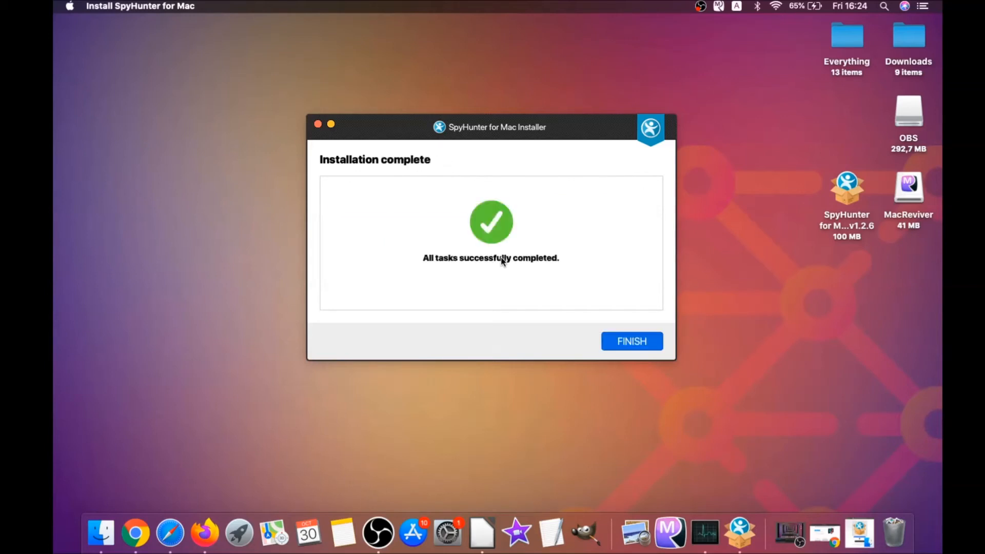
click(631, 341)
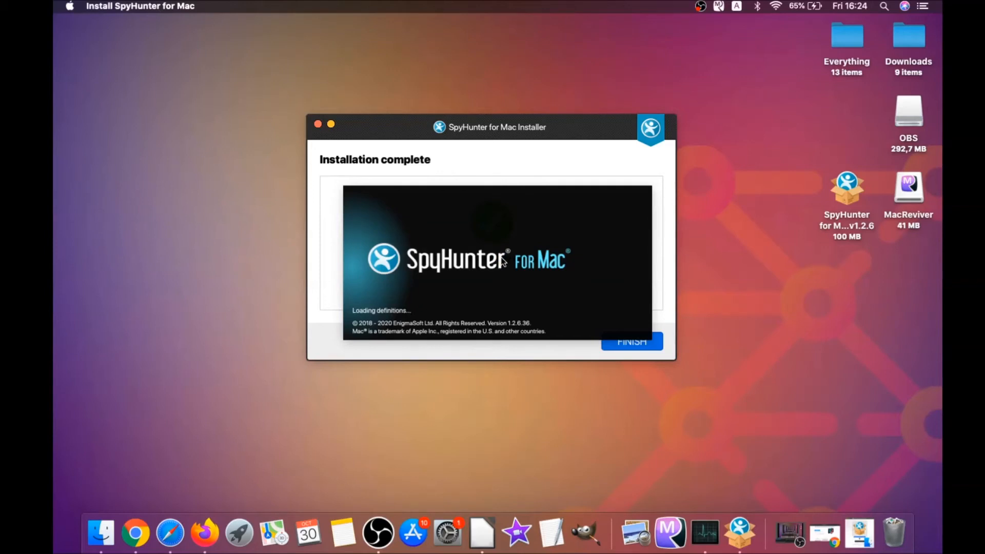
Run 'Start Scan Now' from the Home screen to scan the Mac for threats.
click(630, 341)
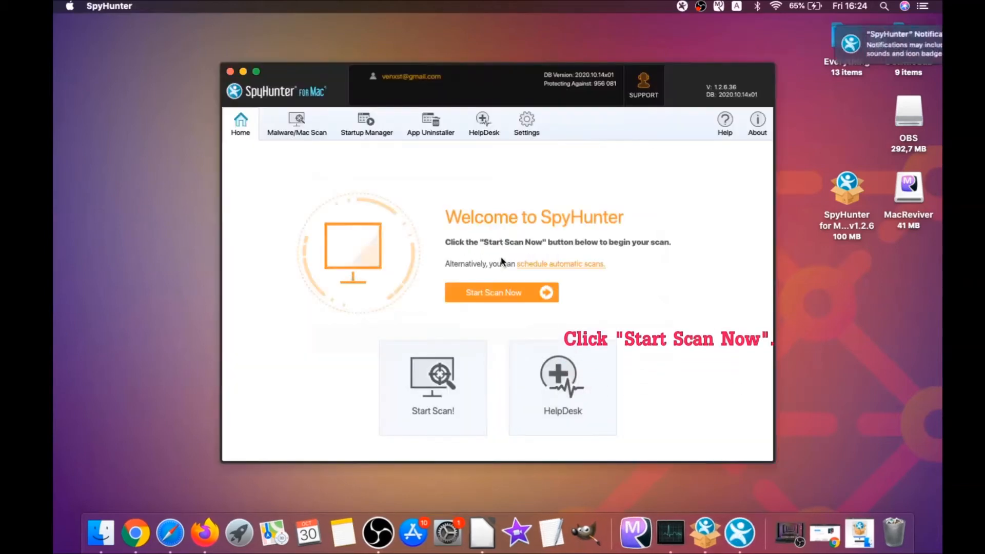
click(501, 292)
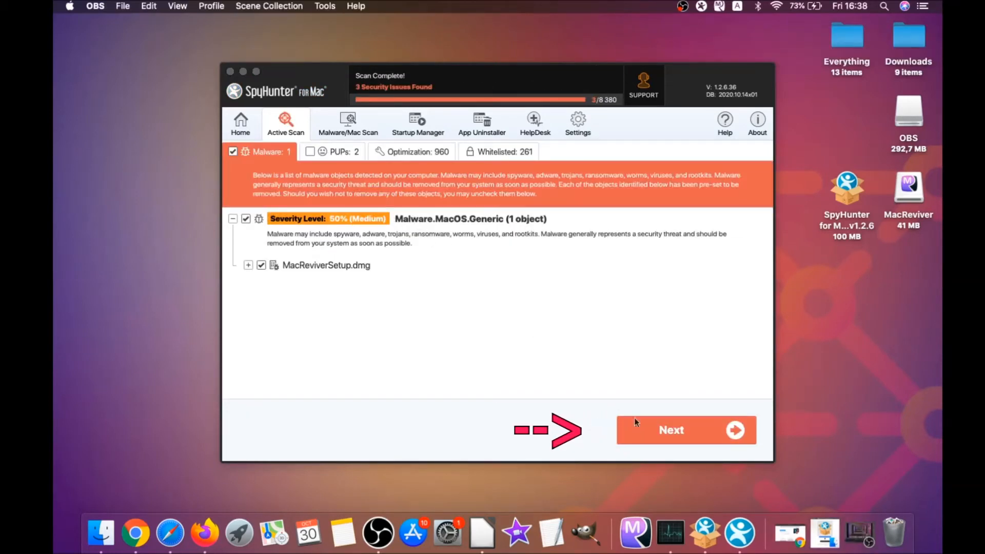
Select the MacReviver and MacReviver AntiTheft PUPs for removal and finish the cleanup.
click(686, 430)
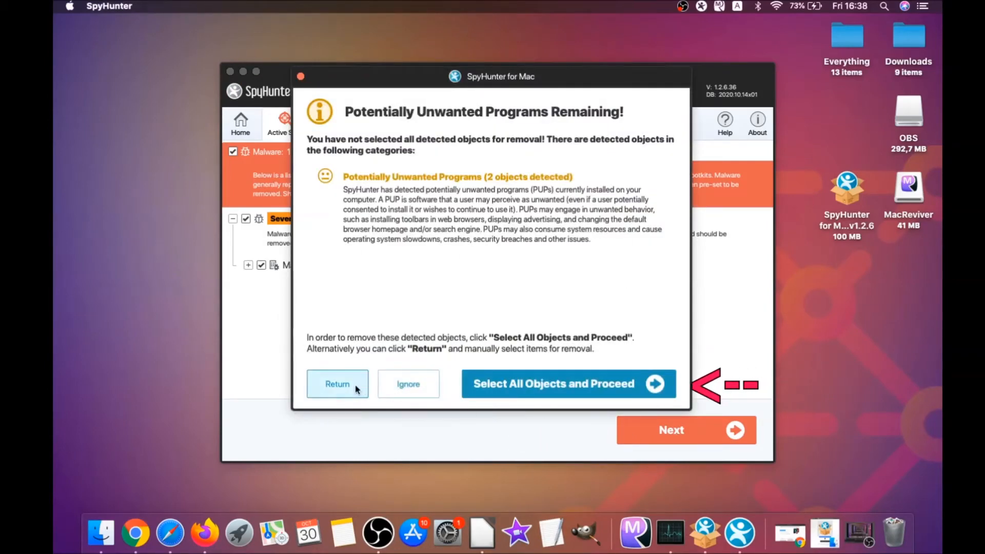
click(568, 384)
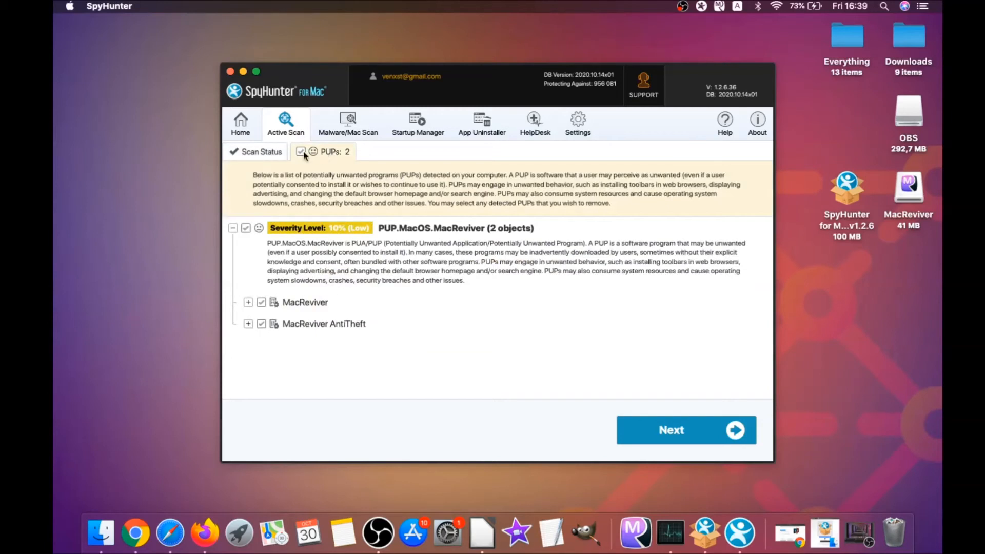
click(686, 430)
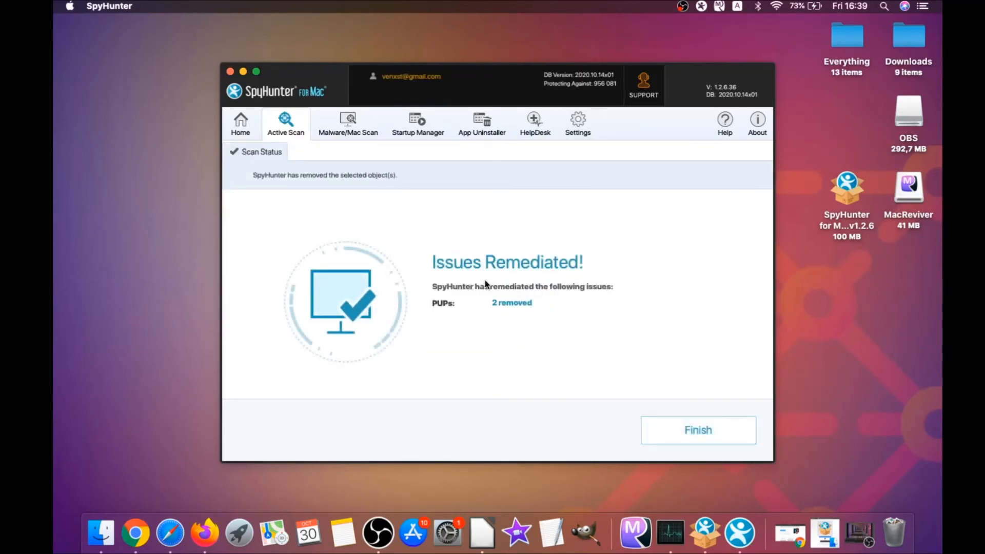
mouse_move(583, 346)
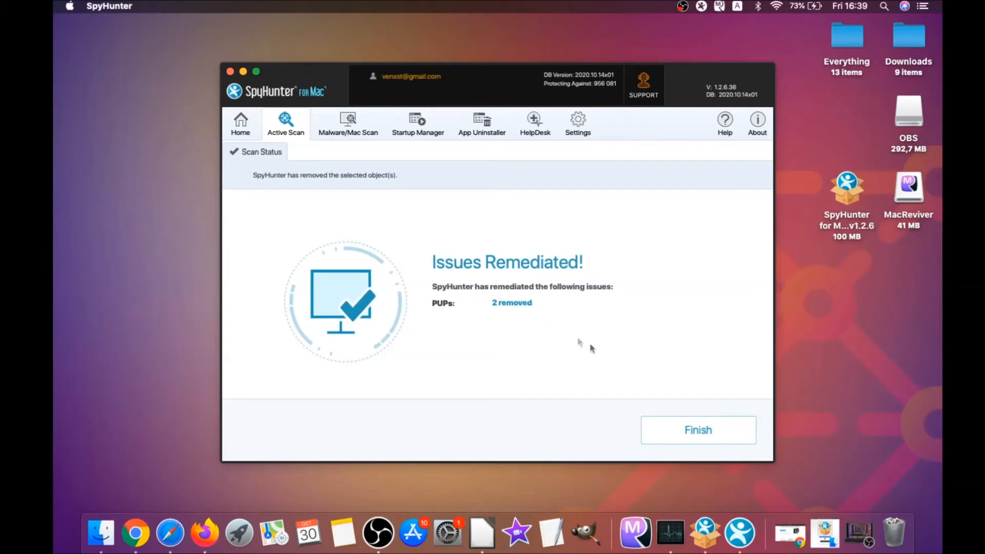
click(697, 429)
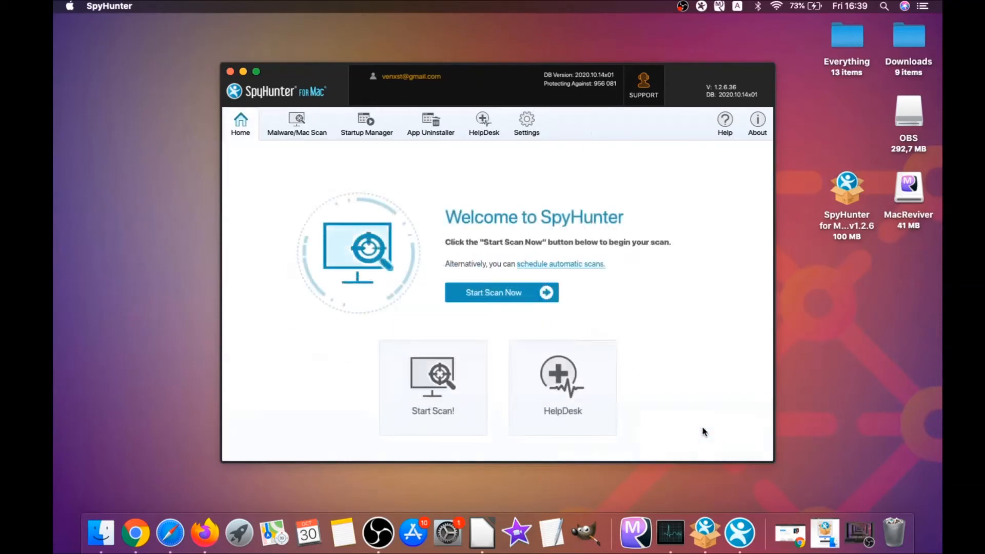
mouse_move(502, 292)
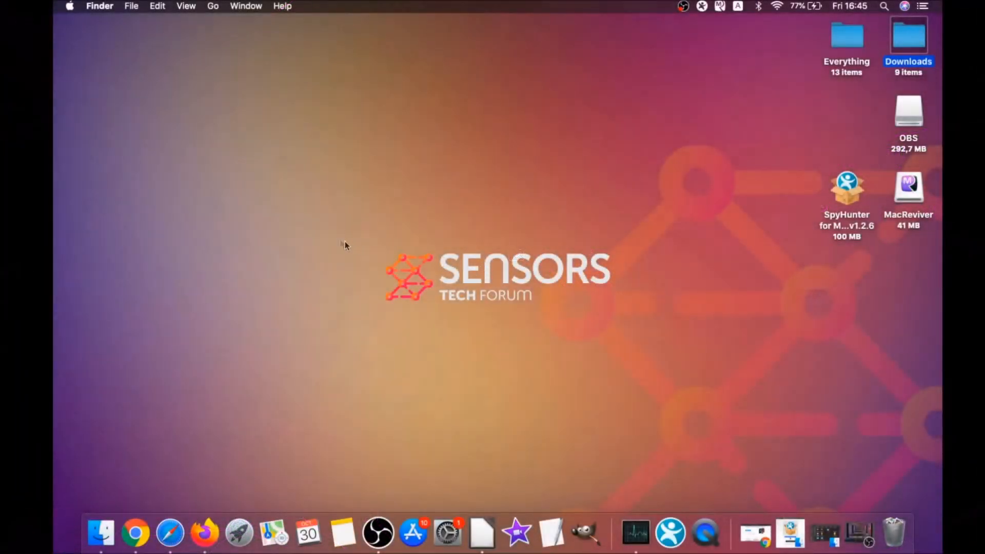
Move MacReviver.app from Applications to the Trash and close the window.
click(212, 7)
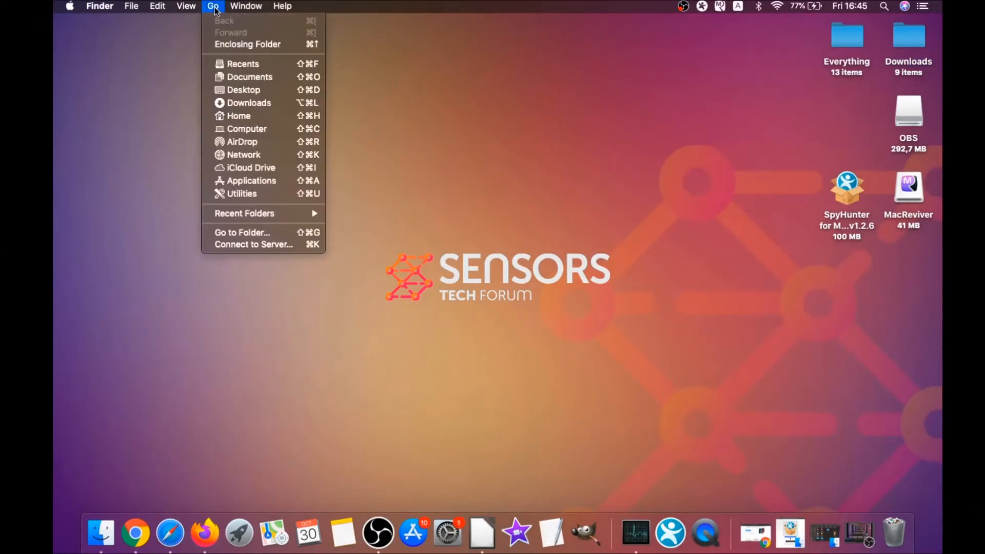
mouse_move(250, 180)
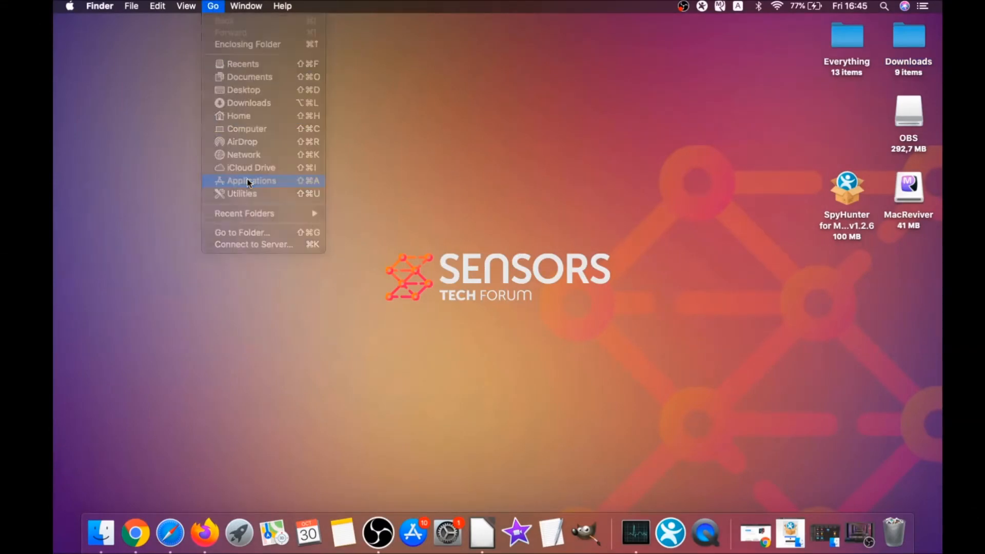
click(249, 180)
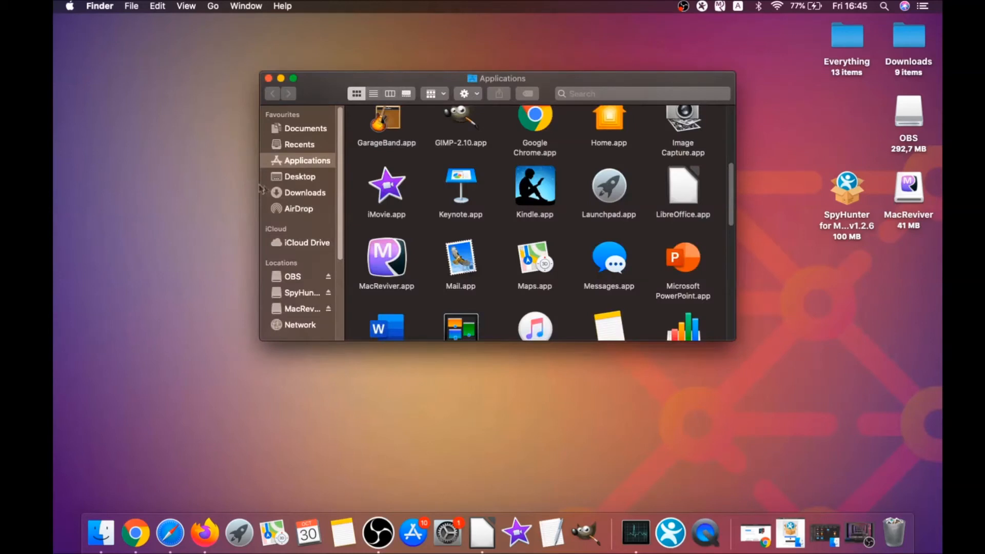
click(387, 257)
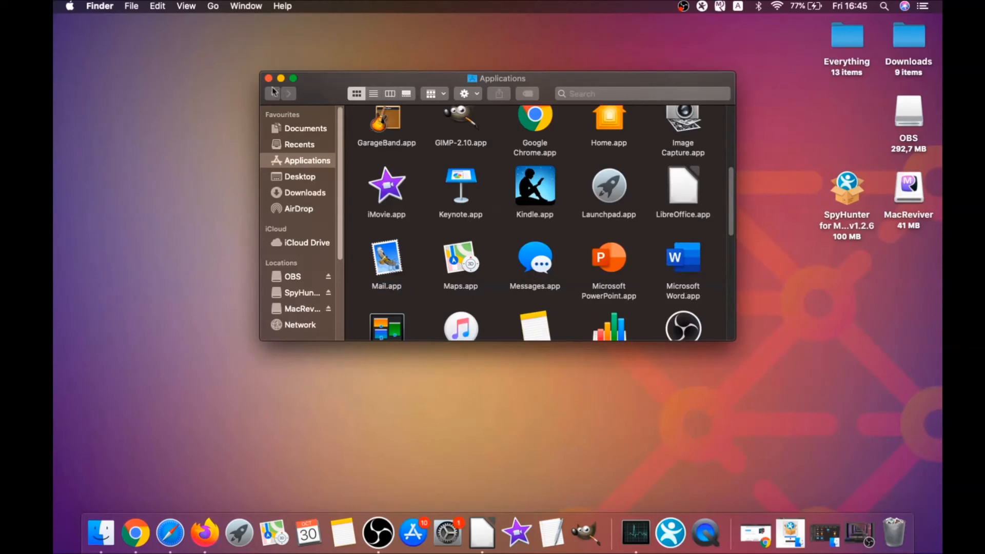
click(267, 78)
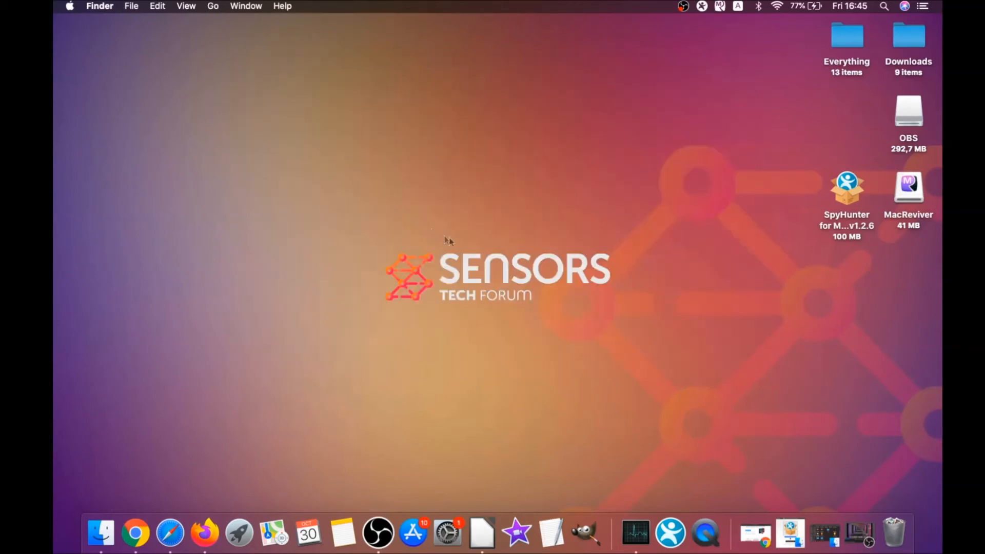
mouse_move(245, 55)
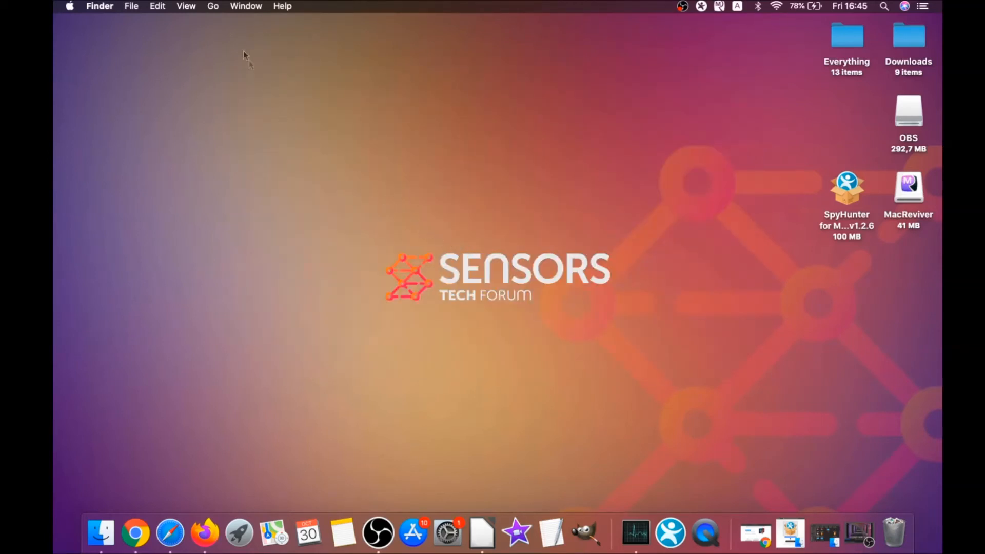
Go to Utilities and start Activity Monitor.app.
click(212, 6)
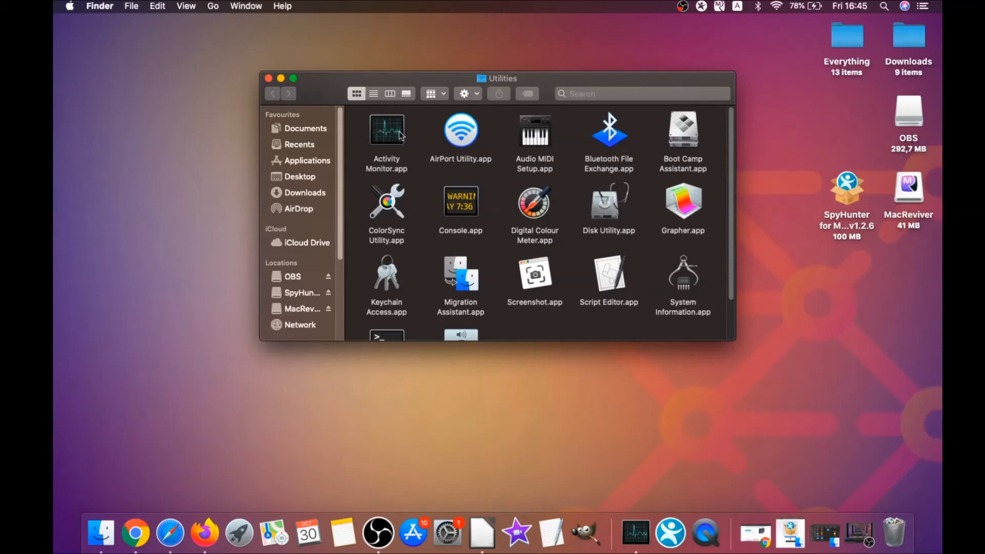
double_click(386, 130)
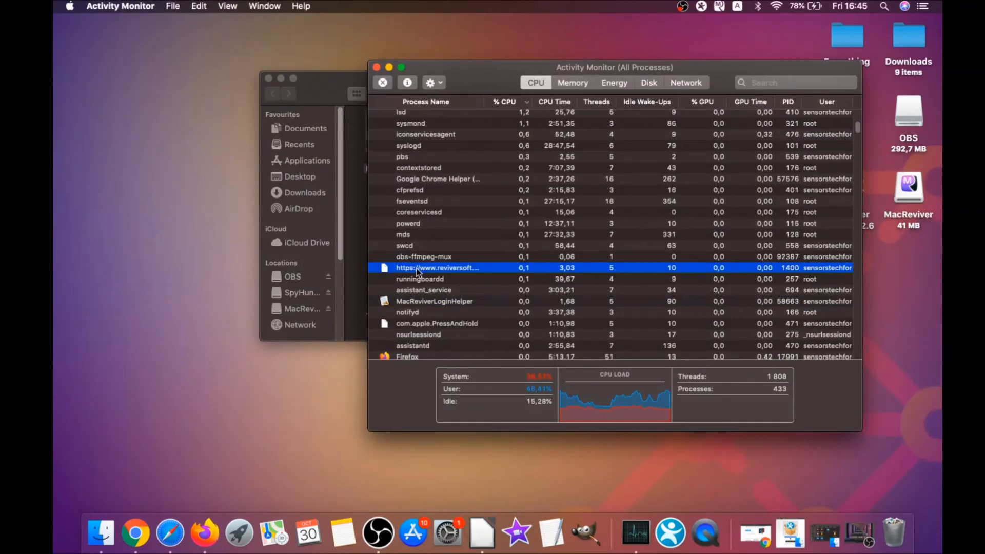
Force quit the lsd and MacReviverLoginHelper processes via the Stop button.
scroll(down, 3)
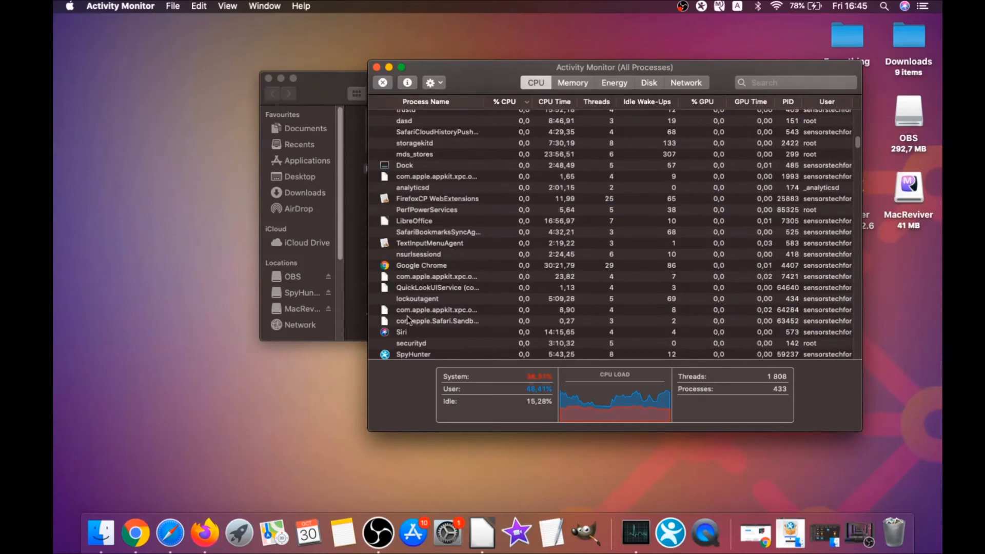
scroll(down, 3)
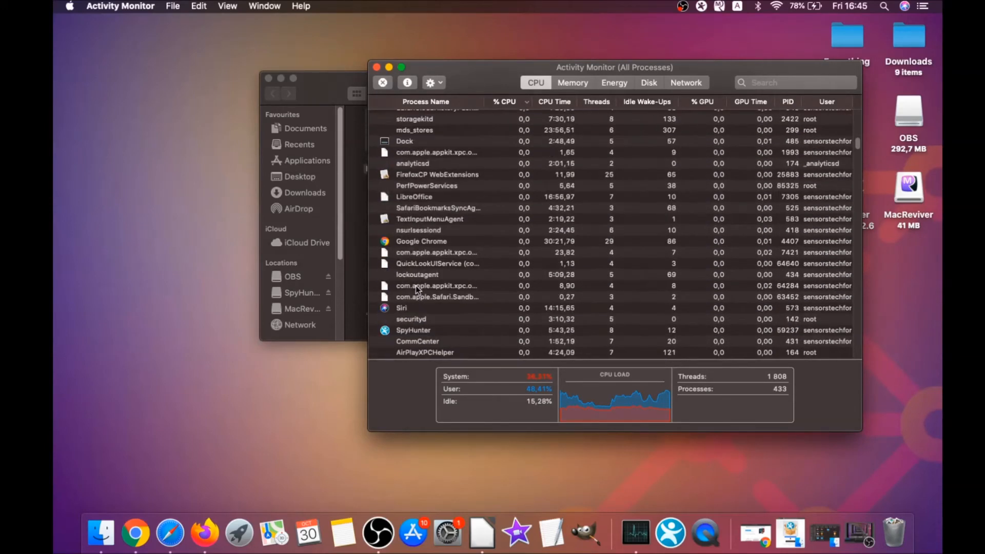
scroll(down, 3)
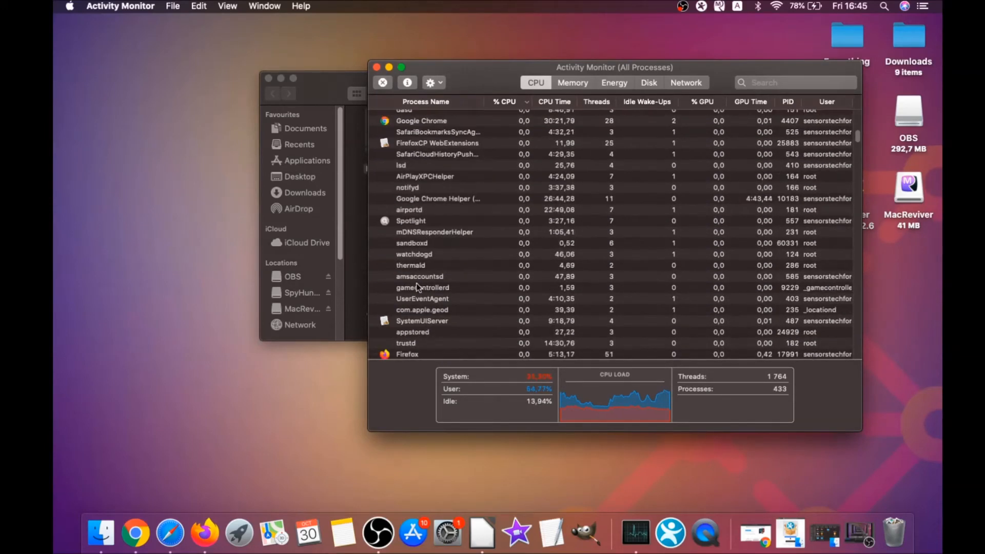
scroll(up, 3)
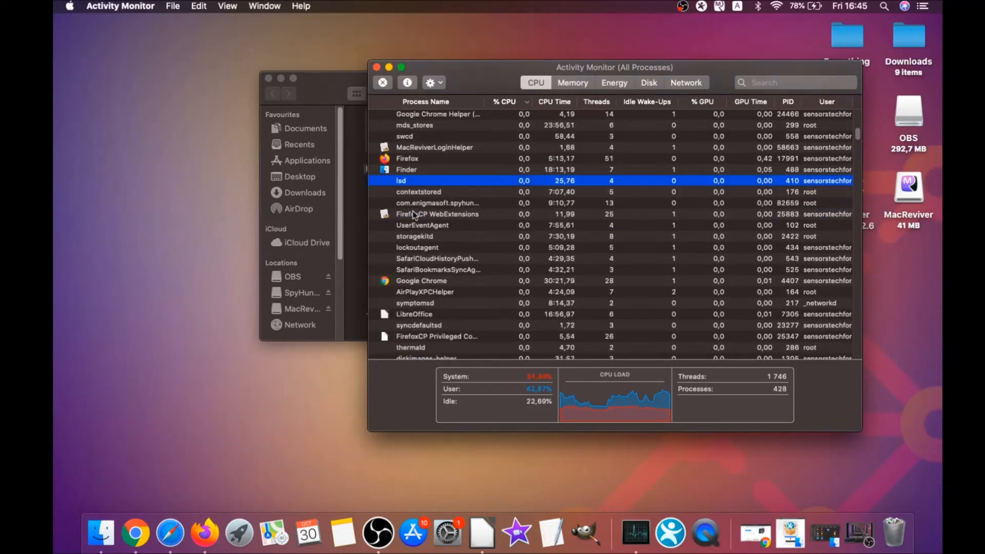
click(381, 82)
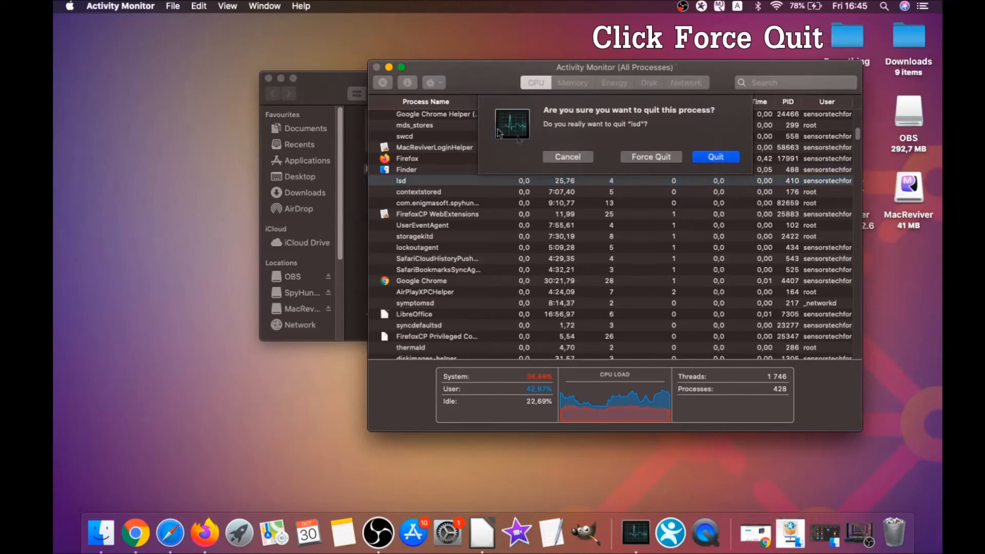
click(566, 156)
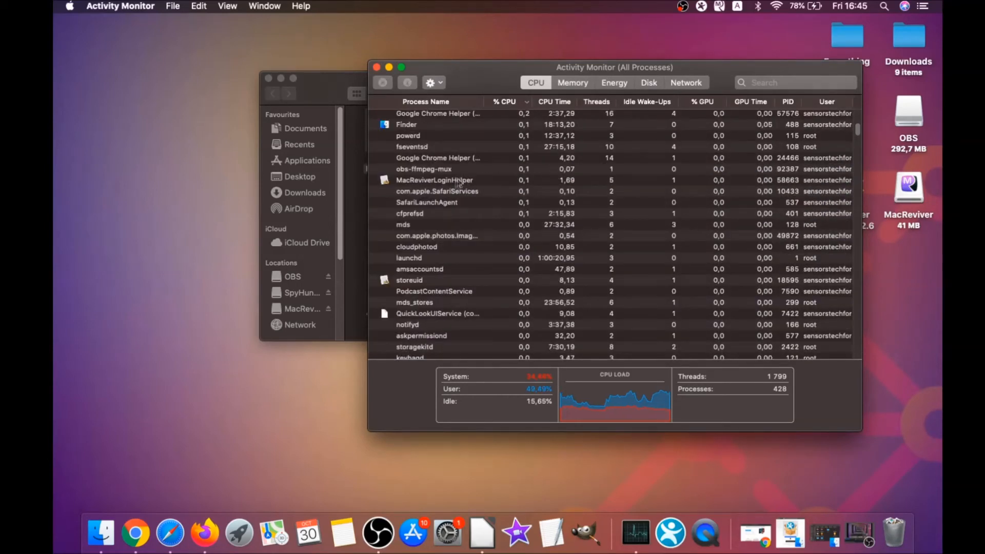
click(381, 82)
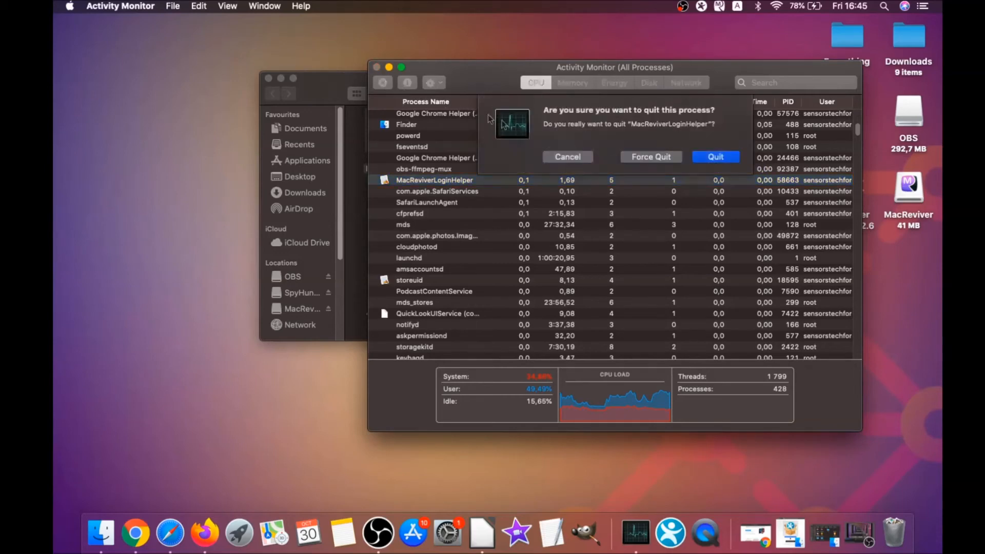
click(715, 156)
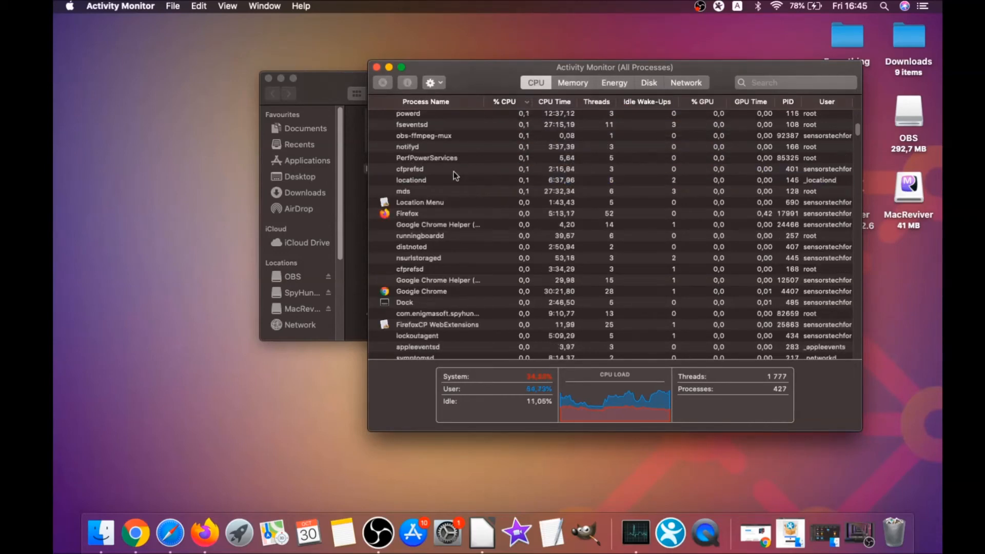
Close Activity Monitor and the Utilities folder window.
click(502, 102)
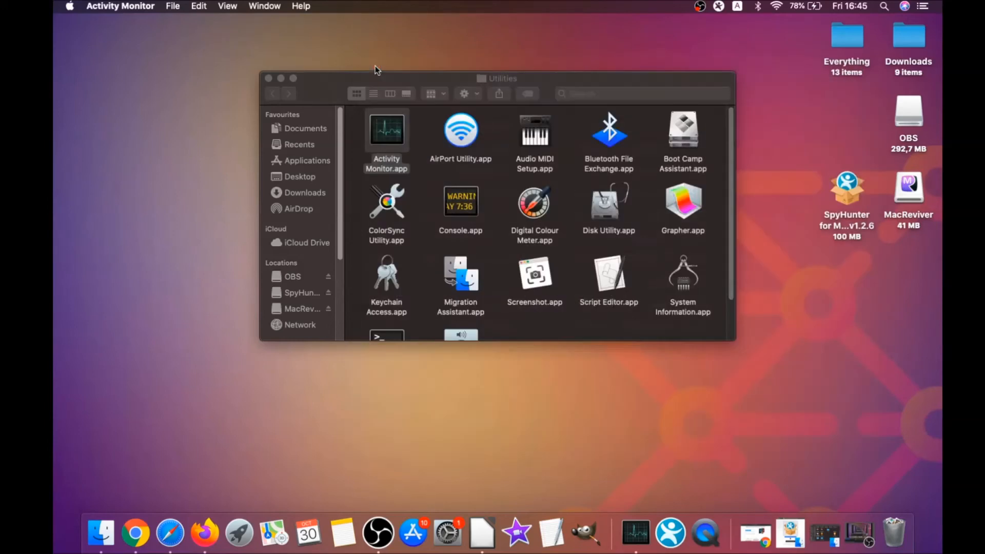
click(269, 78)
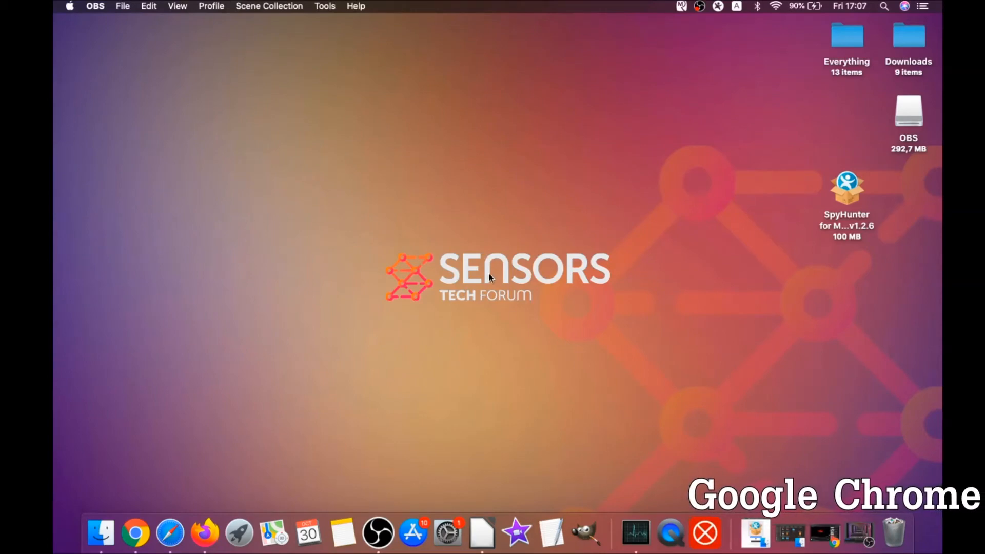
Enter chrome://settings/clearBrowserData in Chrome's address bar to reach the settings page.
click(135, 534)
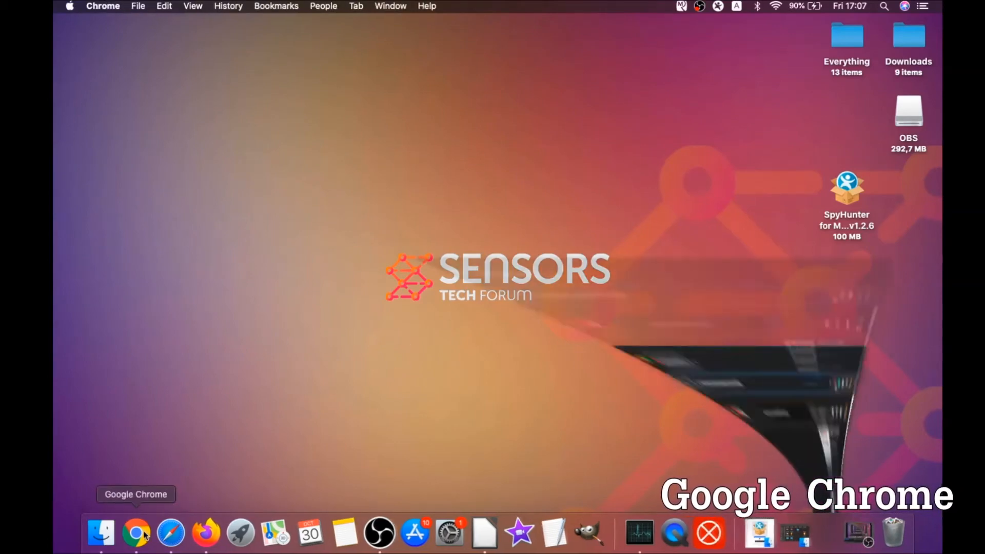
click(135, 533)
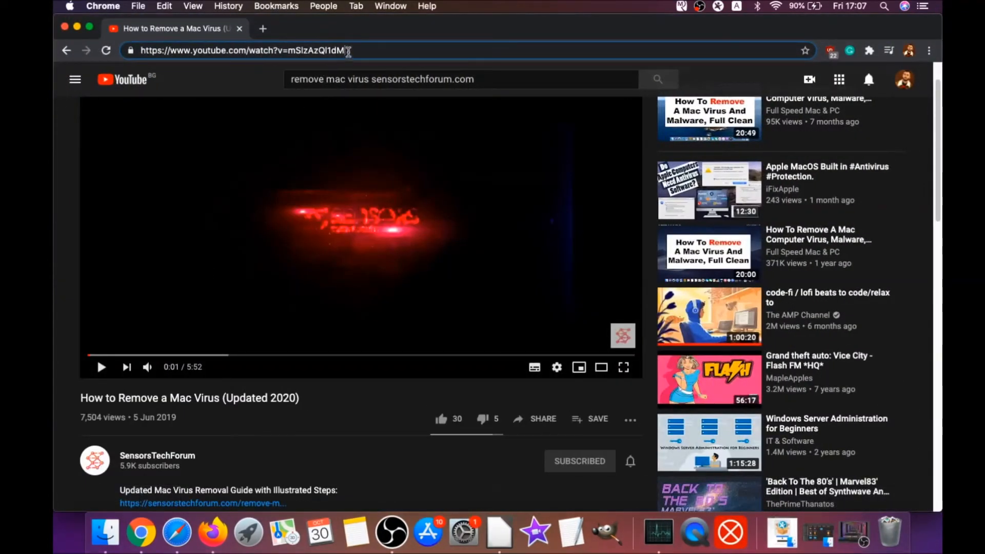
text(about:)
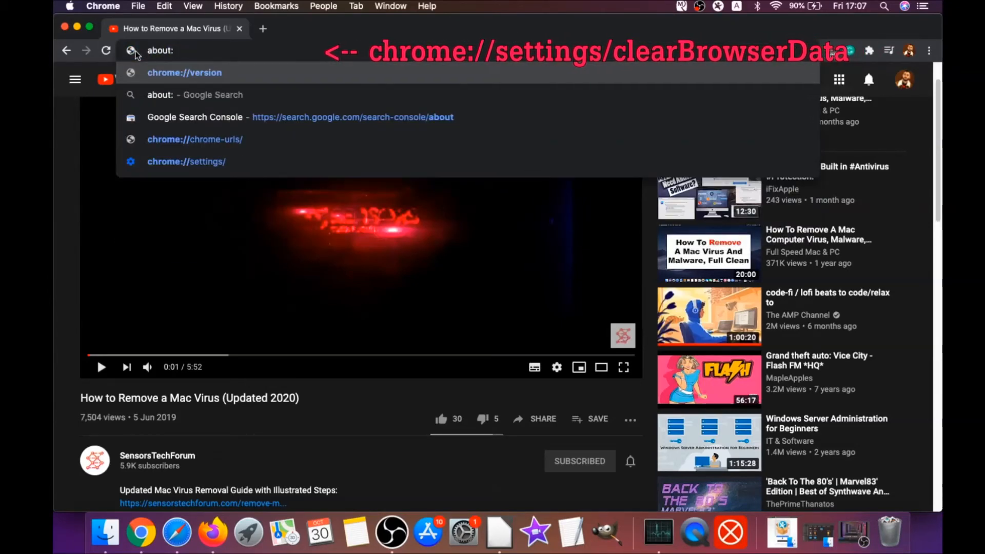
text(//settings/clearBrowserData)
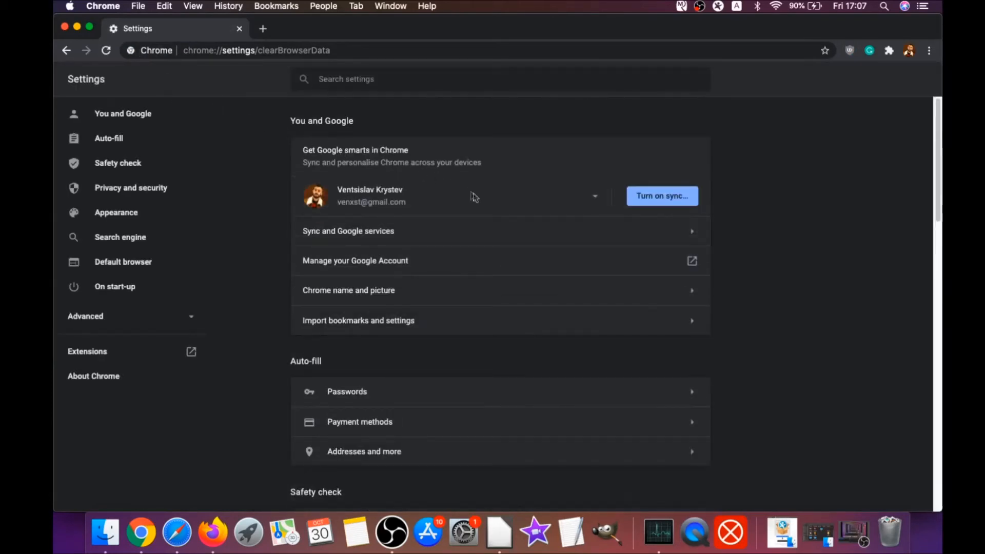
Clear Chrome's all-time browsing data from the Advanced options, keeping passwords and sign-in data unticked.
click(456, 208)
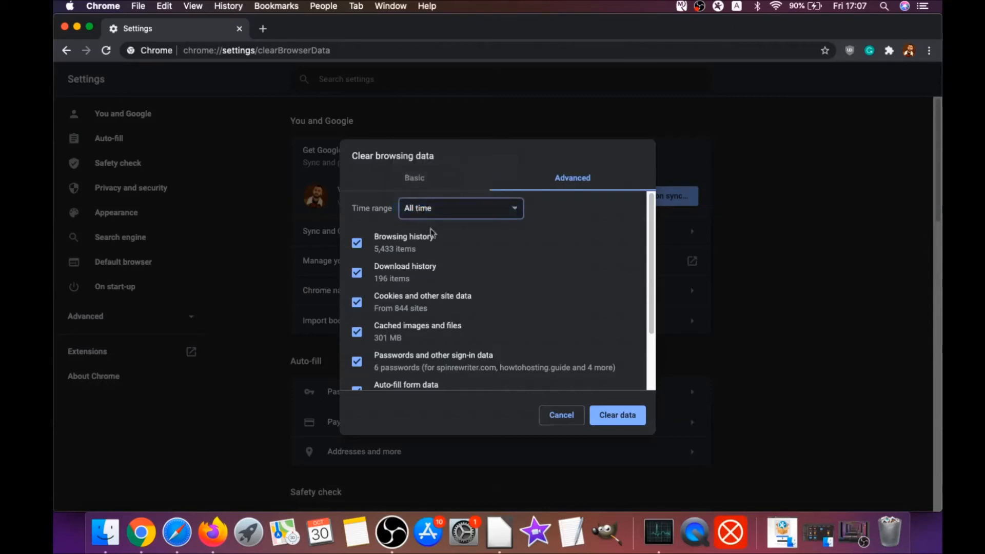
scroll(down, 3)
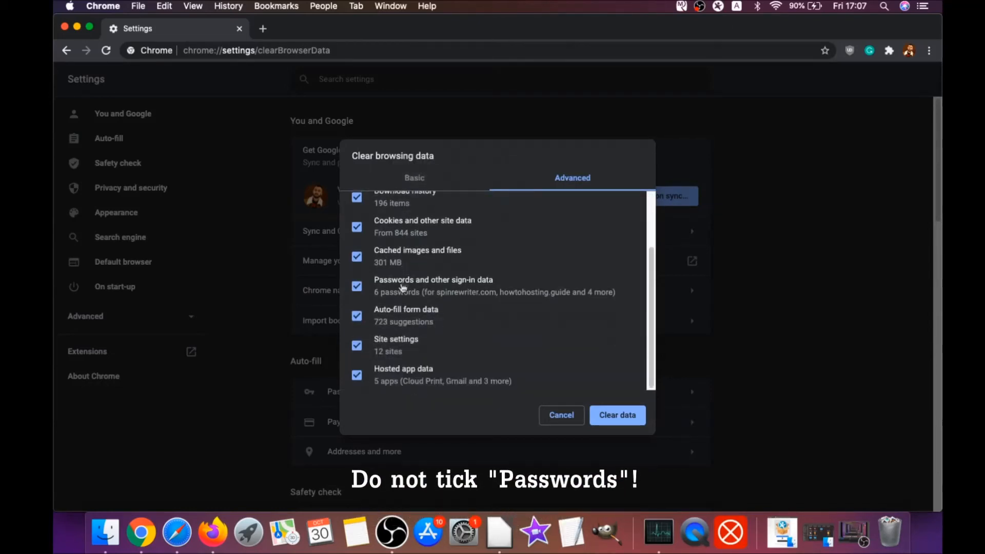
click(357, 286)
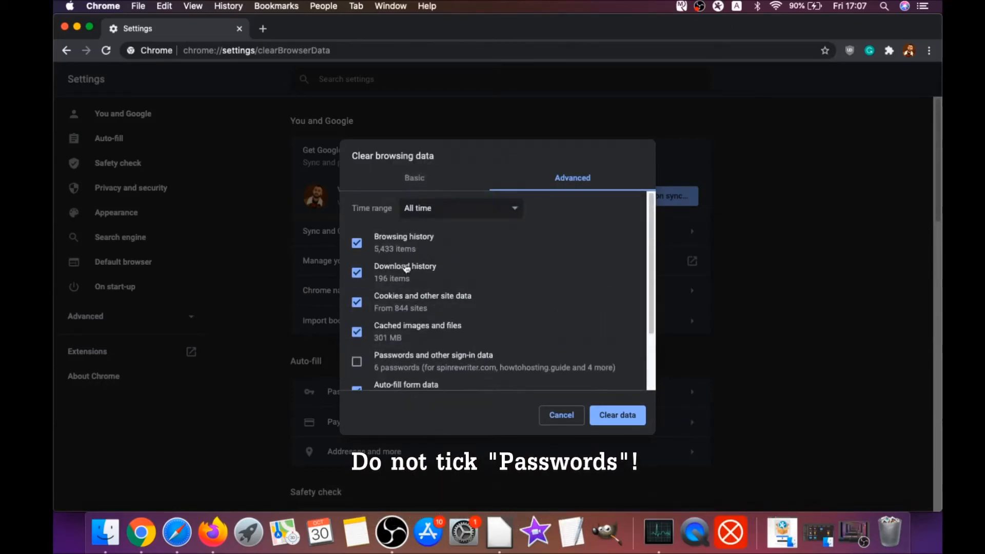
scroll(down, 3)
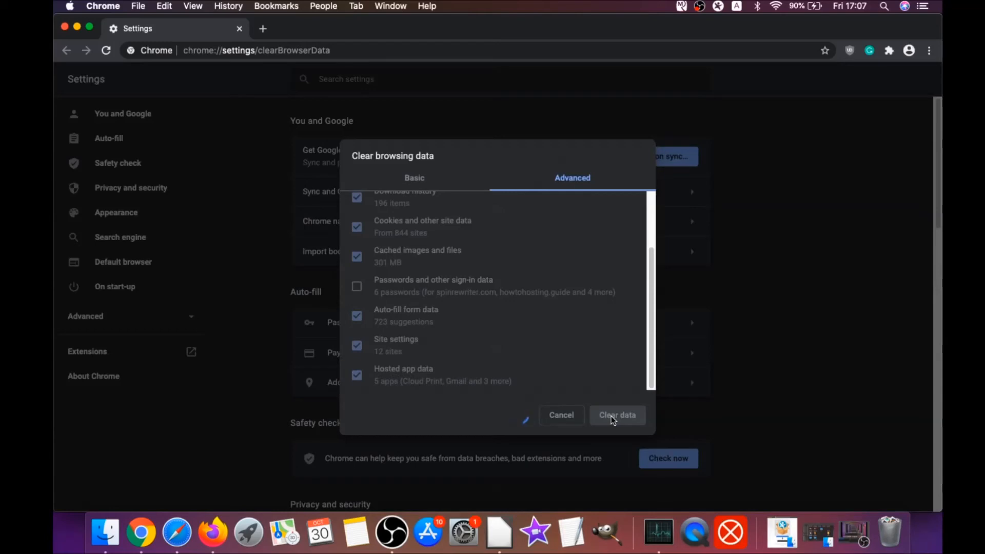
click(617, 415)
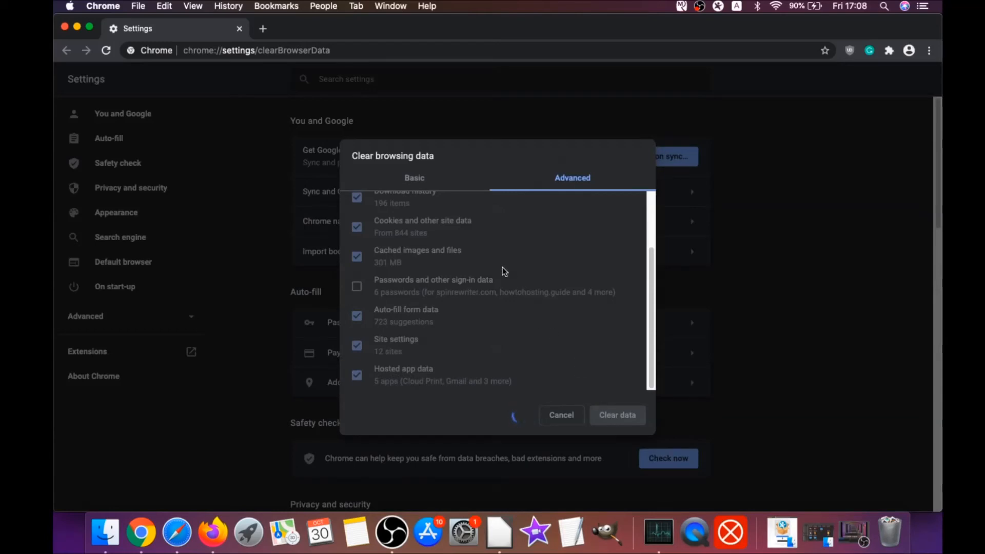
click(561, 414)
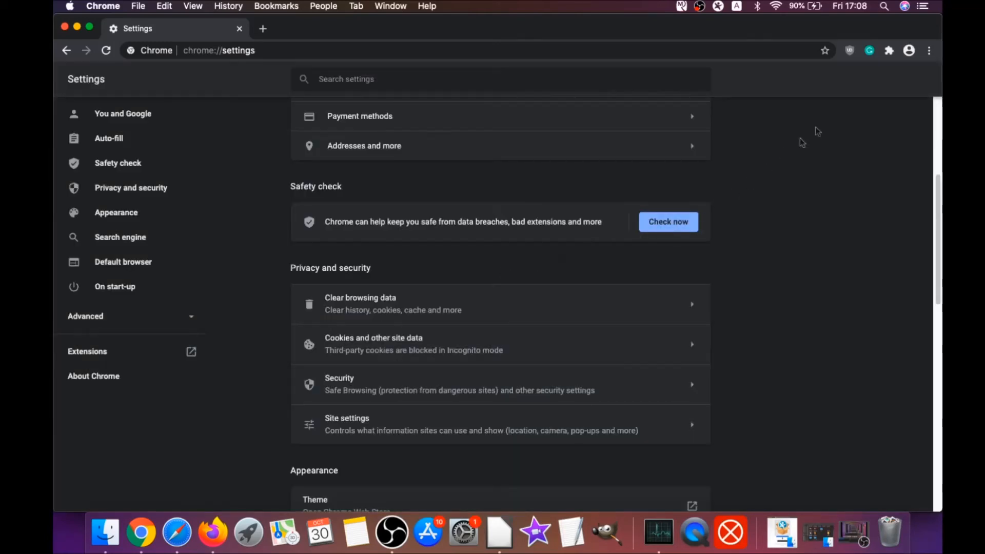
Reach Chrome's Extensions page via the main menu and remove uBlock Origin, confirming the removal.
click(928, 51)
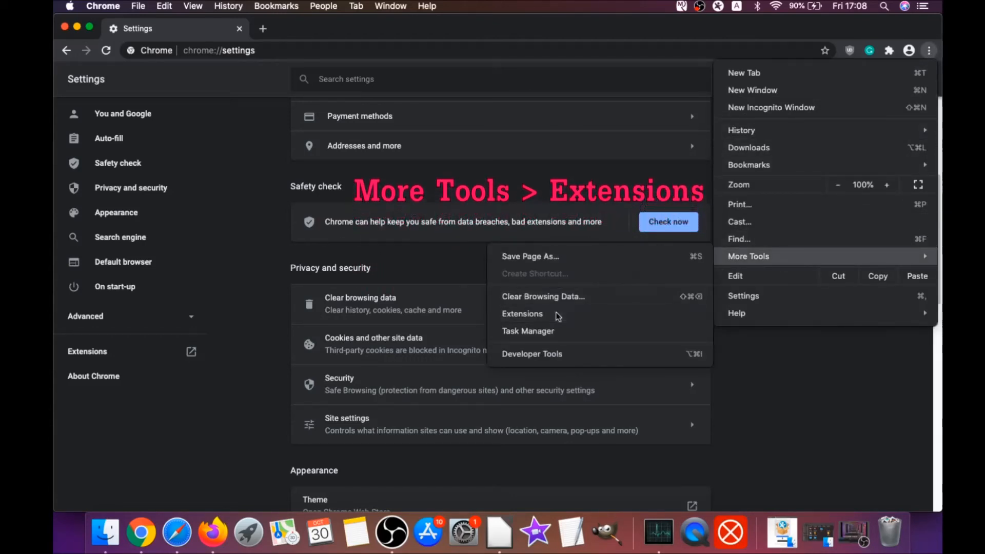
click(522, 314)
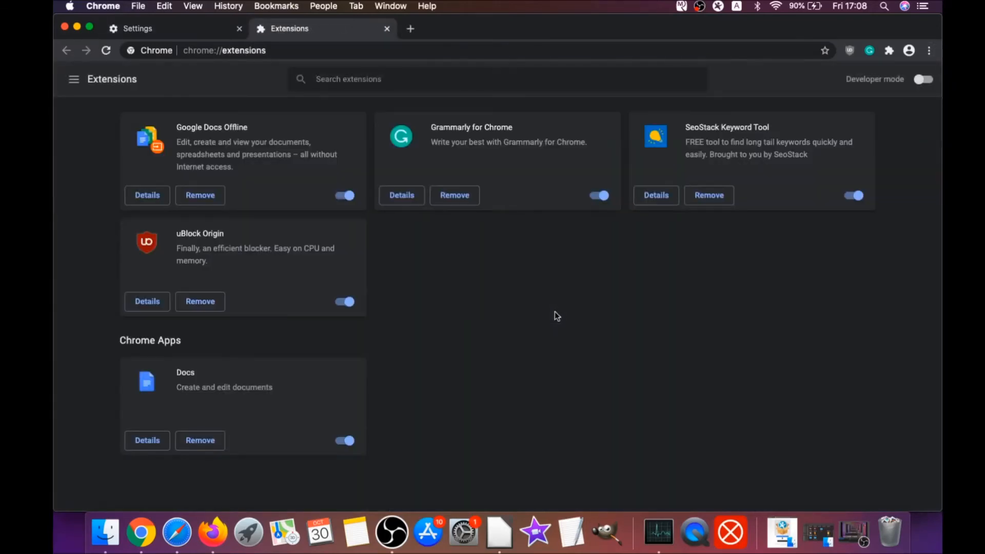
mouse_move(200, 300)
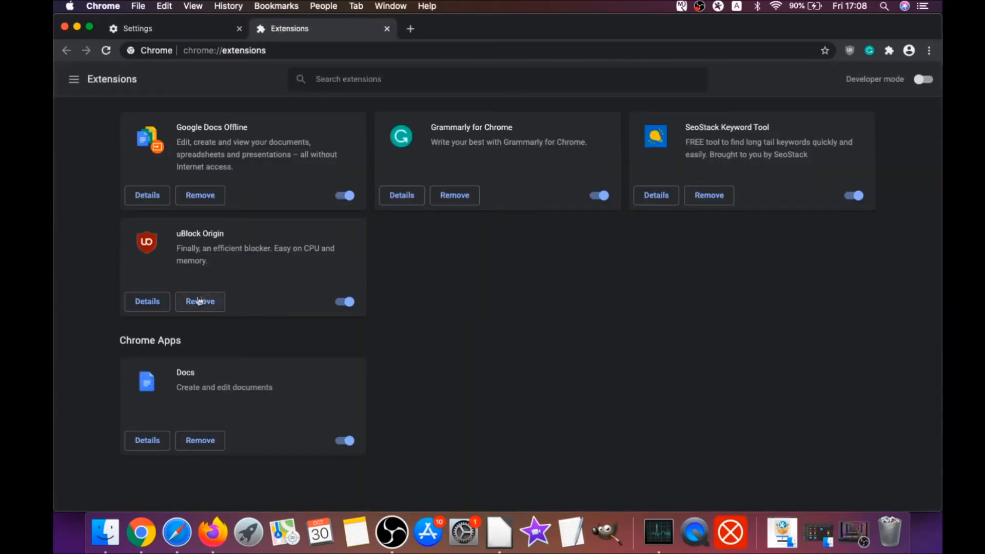
click(200, 301)
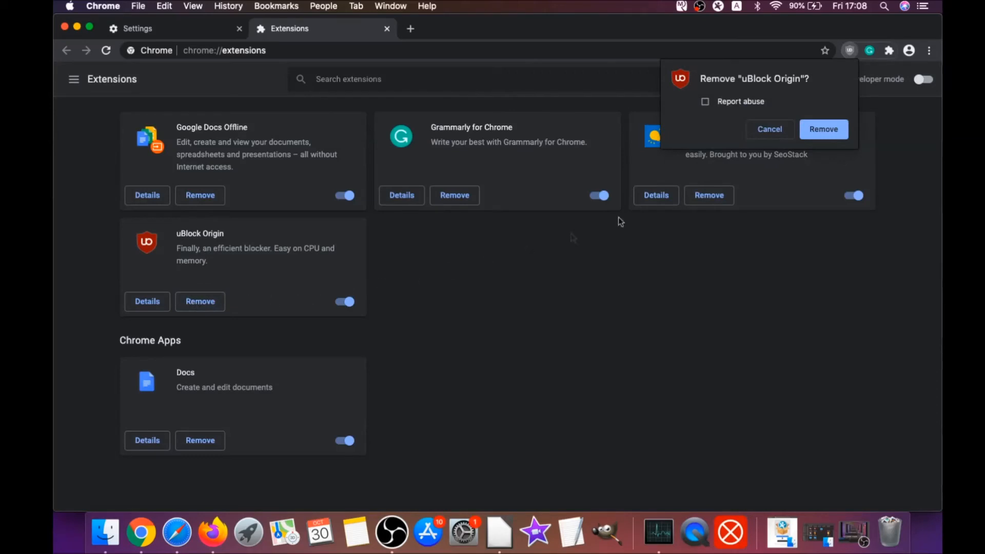
click(823, 129)
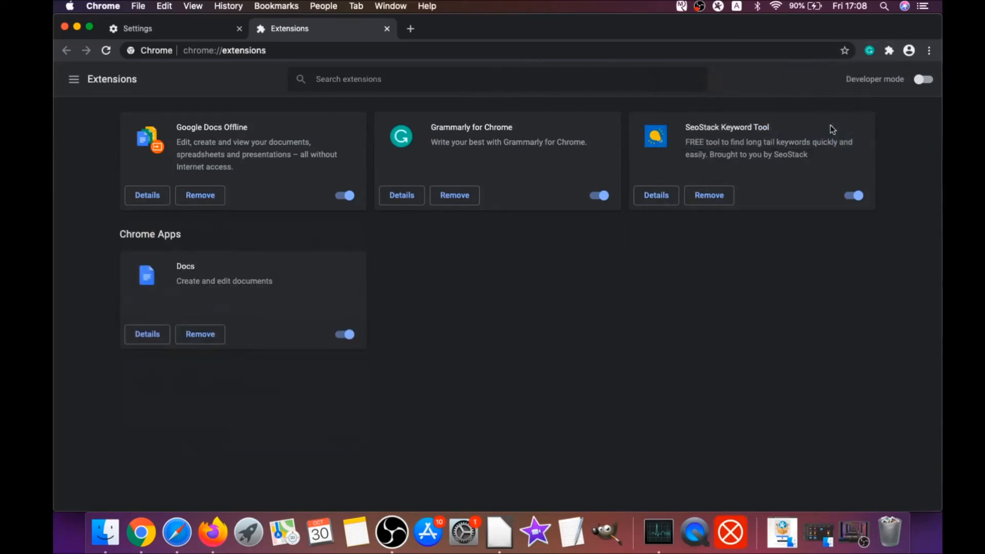
mouse_move(283, 175)
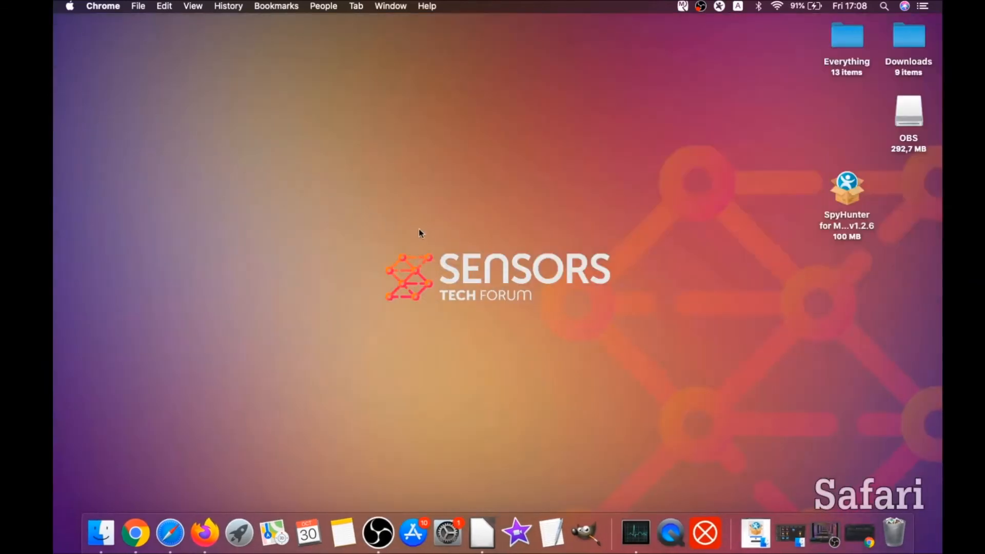
mouse_move(486, 260)
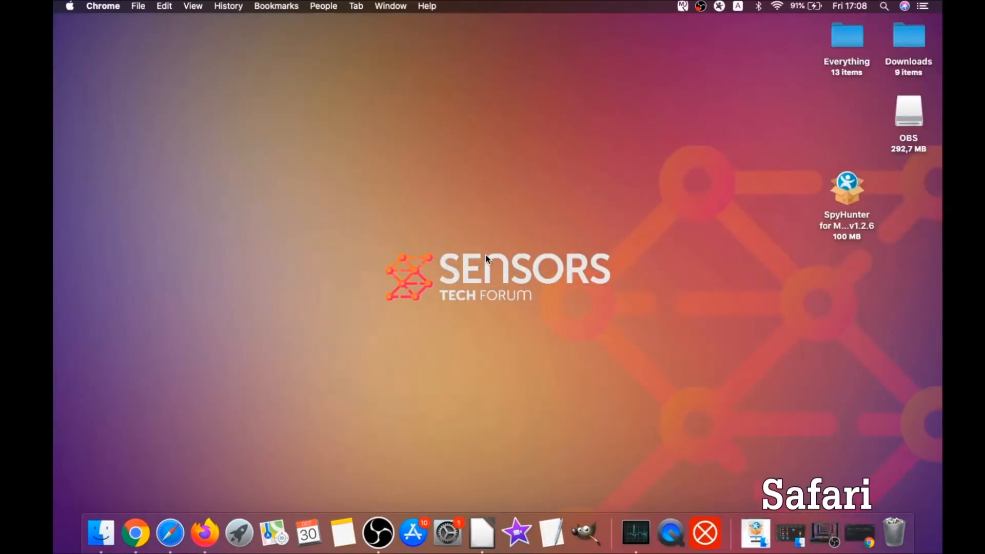
click(170, 533)
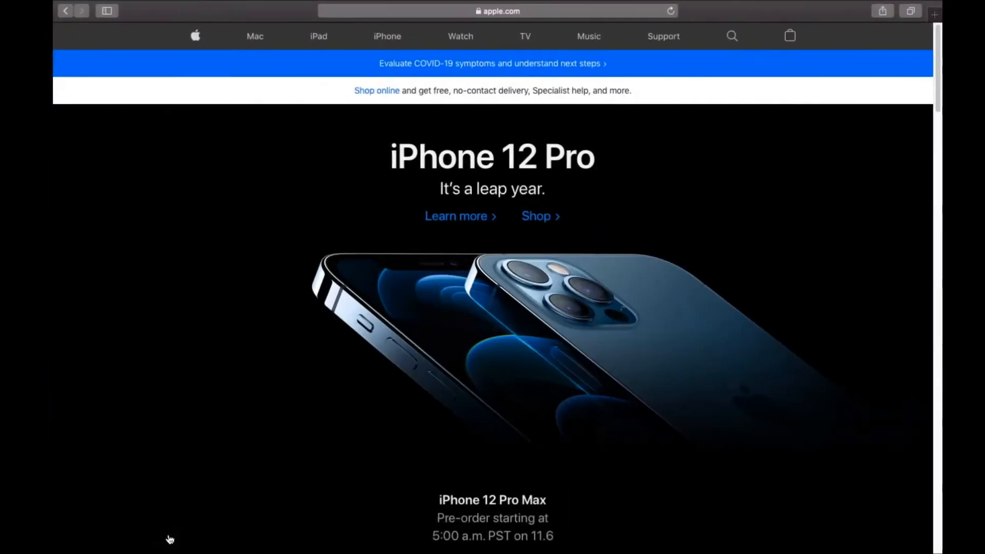
mouse_move(210, 17)
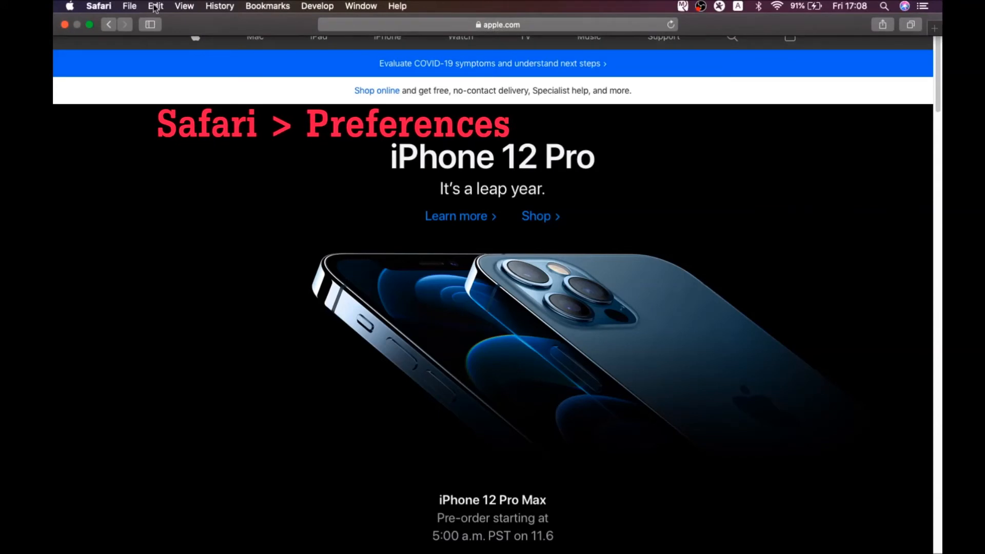
click(99, 6)
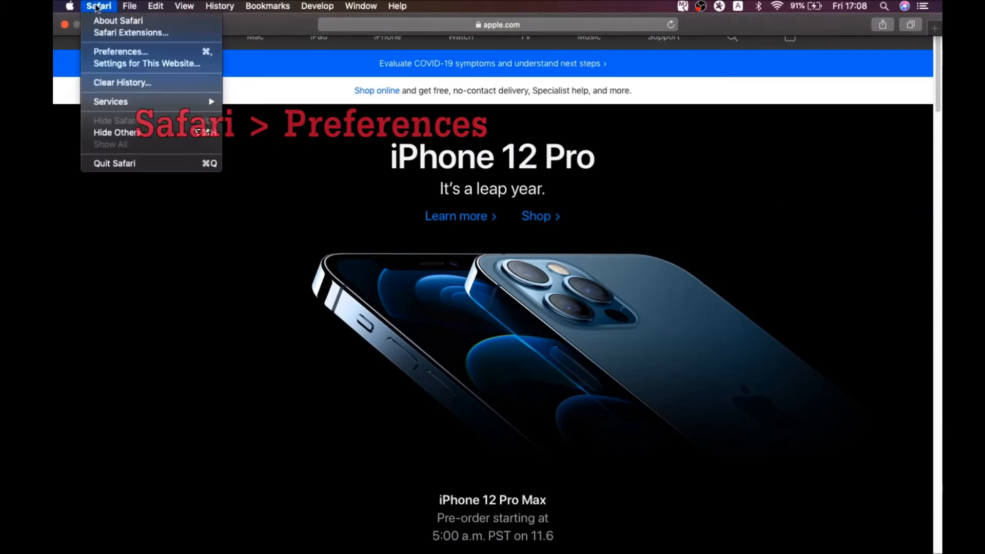
click(120, 52)
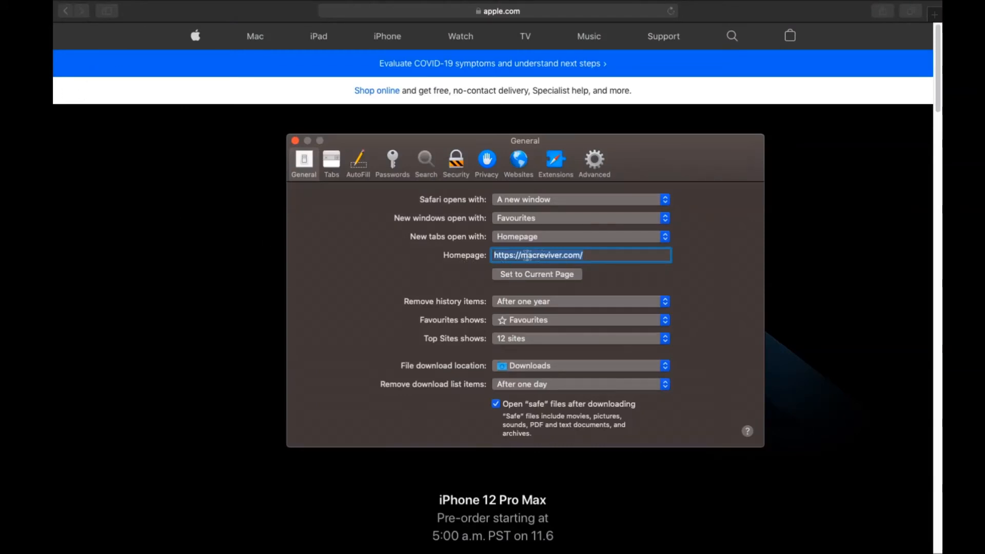
click(537, 274)
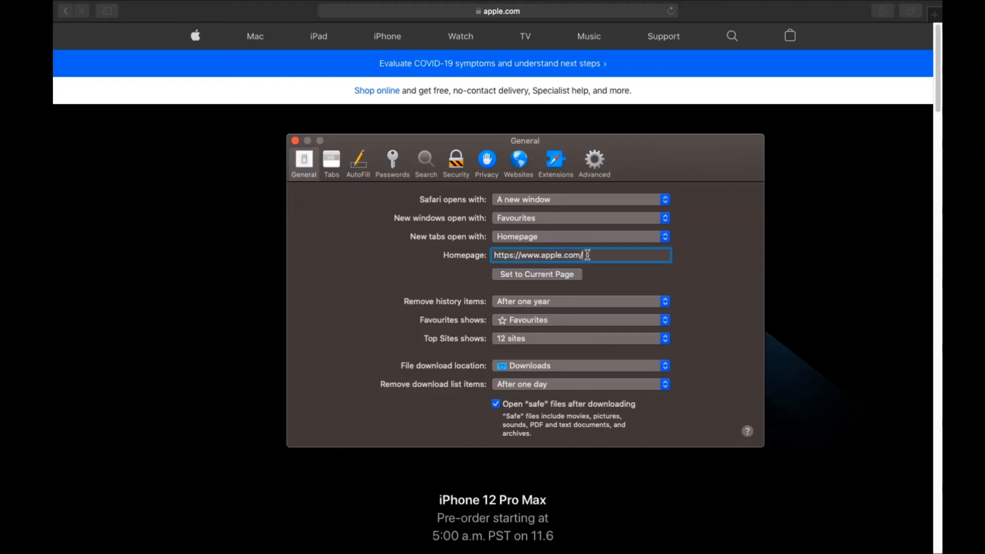
click(426, 162)
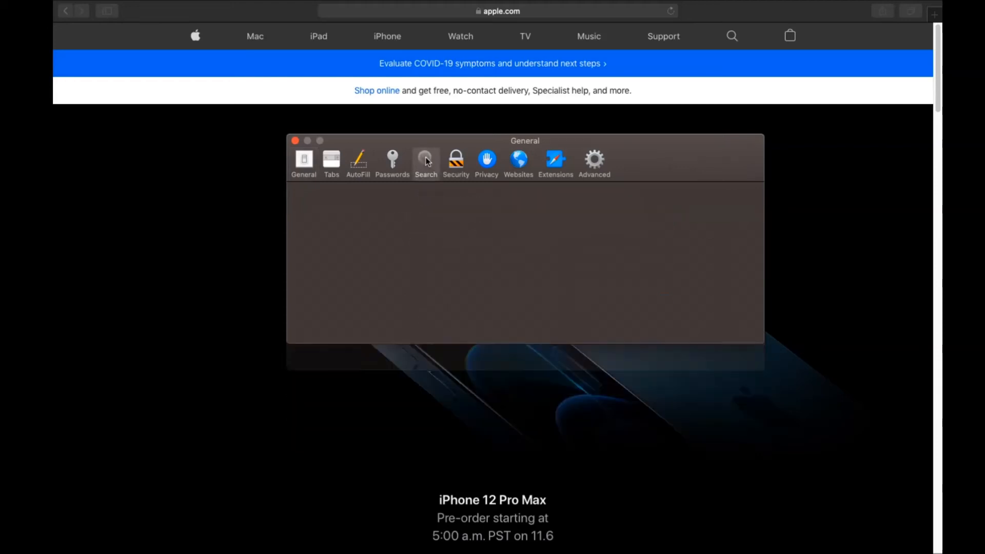
Make Google Safari's search engine, then begin uninstalling Porn Block Plus and show it in Finder.
click(425, 159)
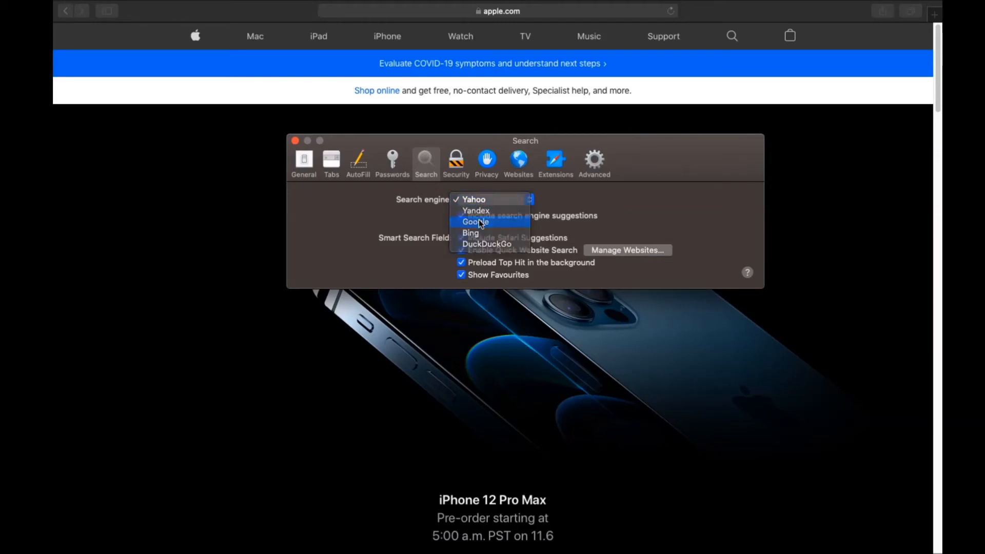
click(554, 160)
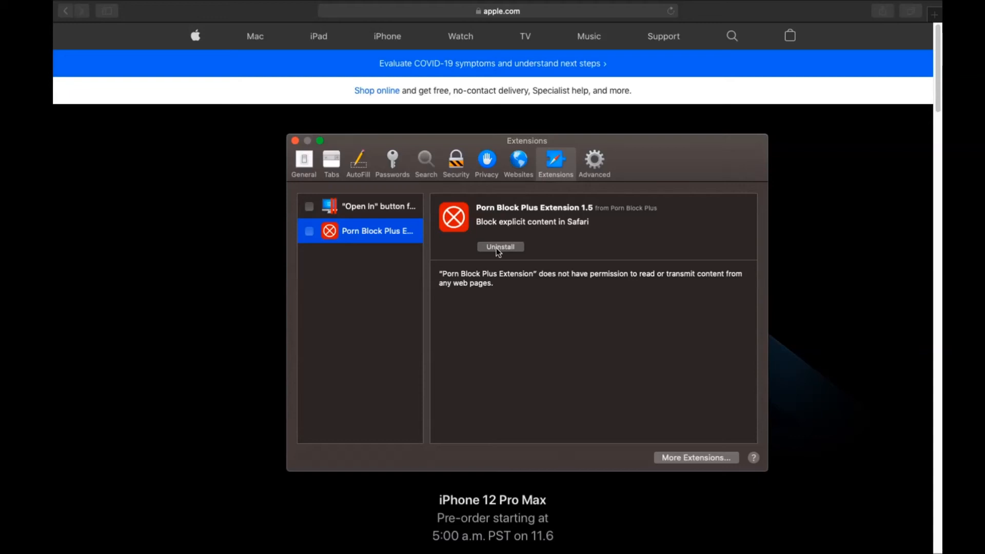
click(500, 246)
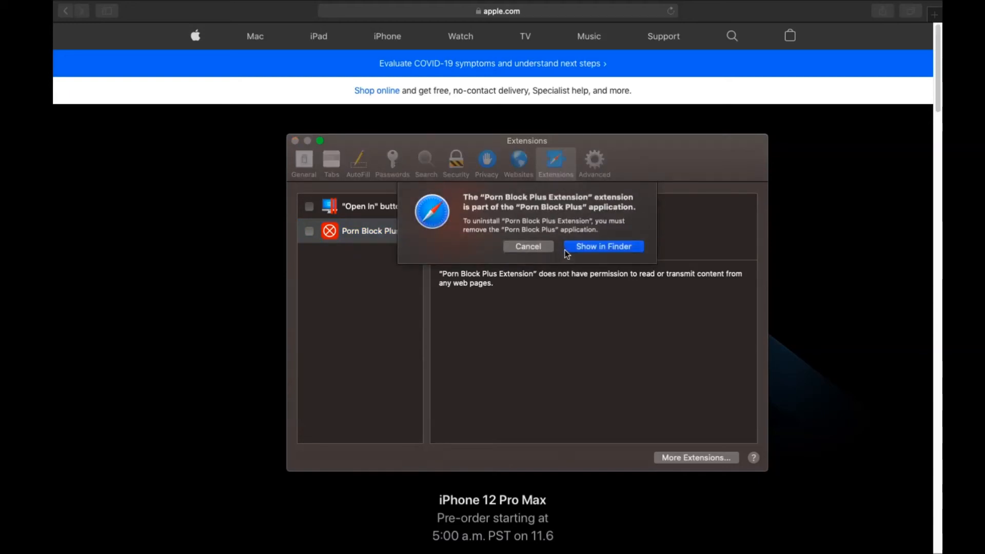
click(602, 245)
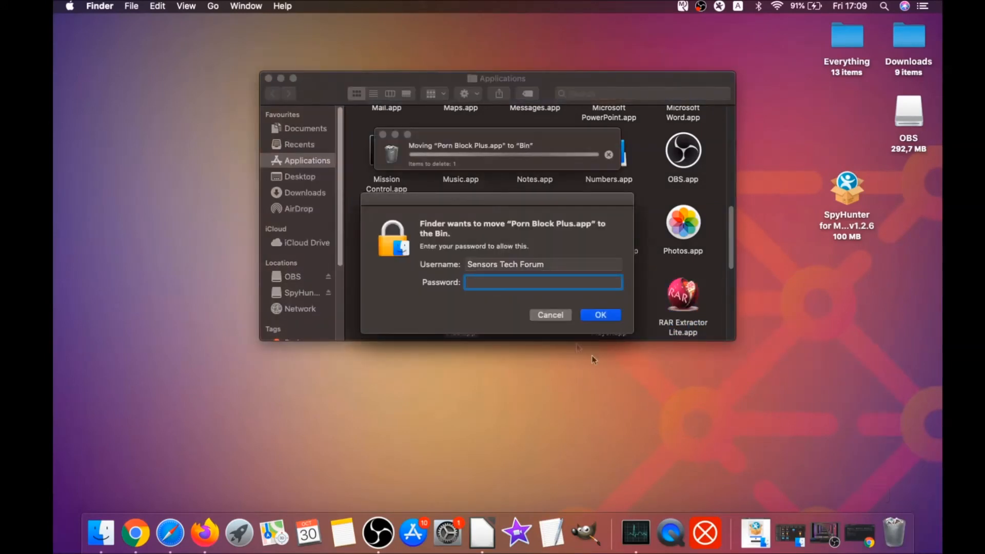
Enter the admin password to authorise moving Porn Block Plus.app to the Bin.
text(••••)
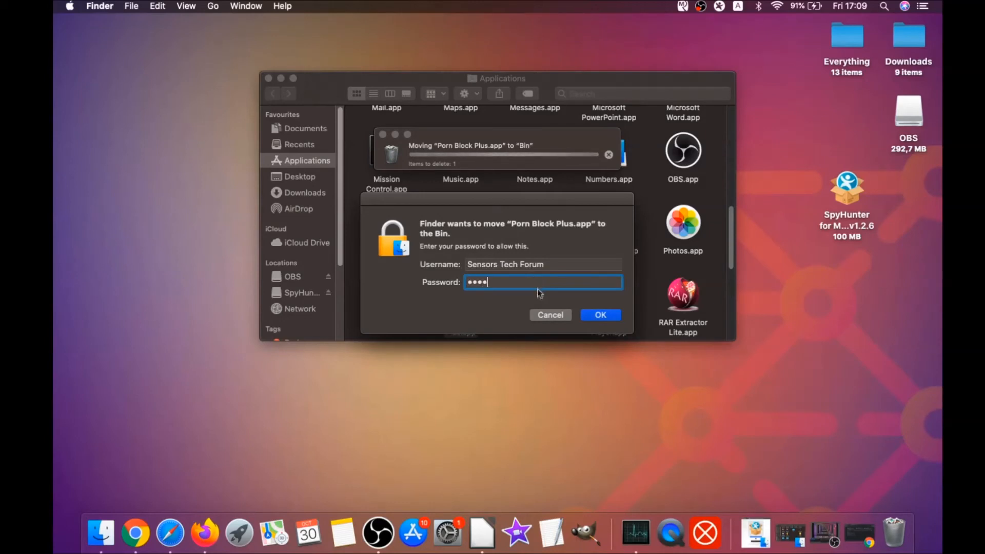
click(599, 315)
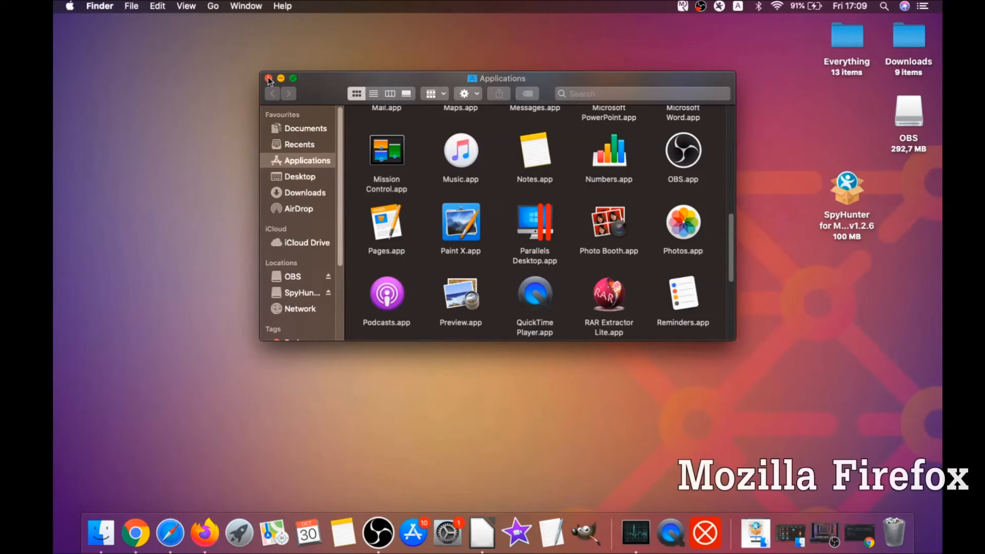
Close Finder, launch Firefox and reach its Add-ons Manager from the main menu.
click(269, 78)
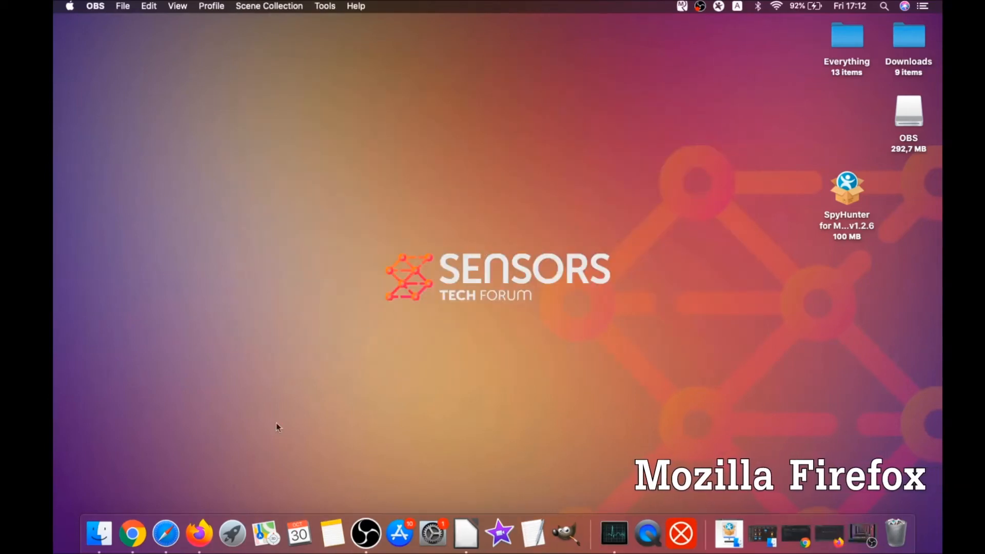
click(202, 533)
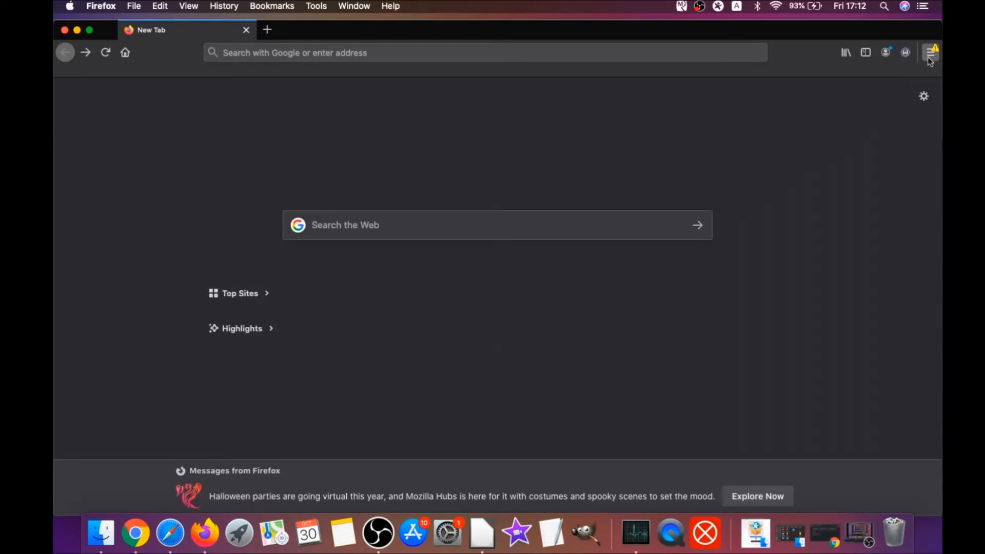
click(930, 53)
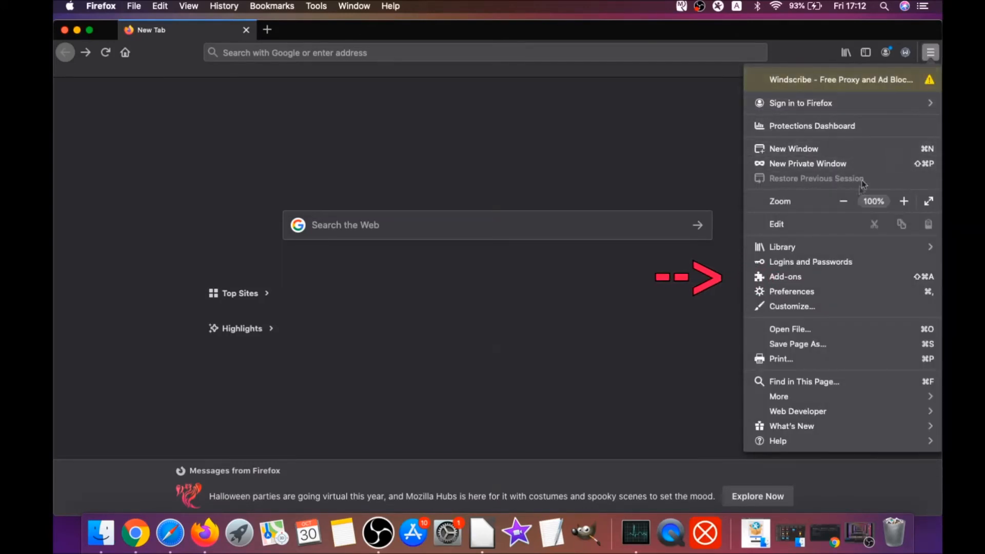
click(785, 275)
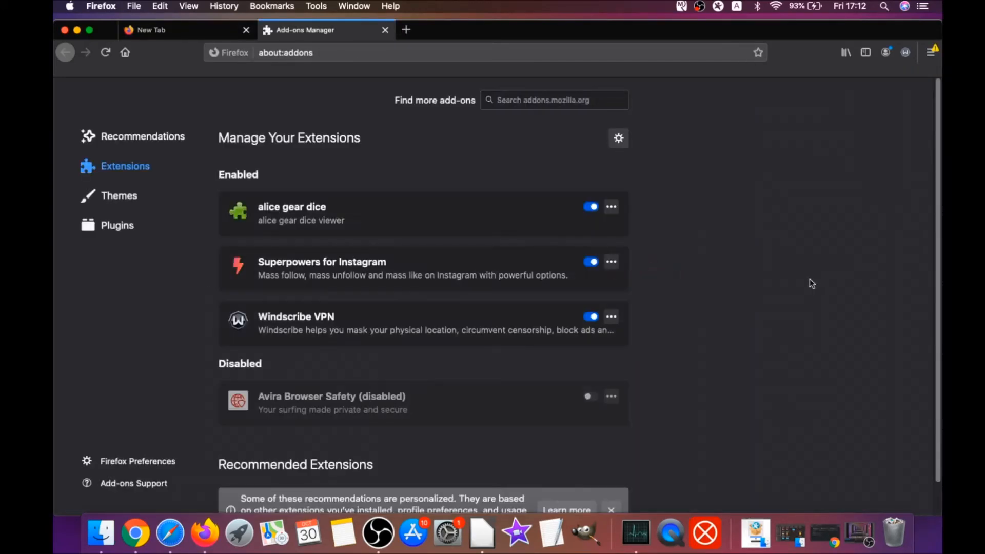
mouse_move(124, 166)
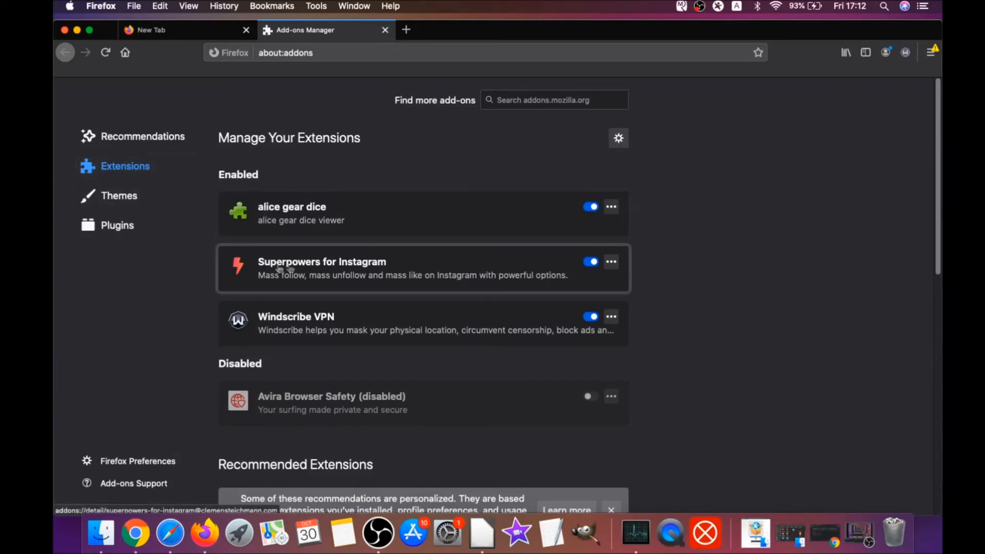
Disable and remove the Superpowers for Instagram and alice gear dice extensions, confirming removal.
click(588, 262)
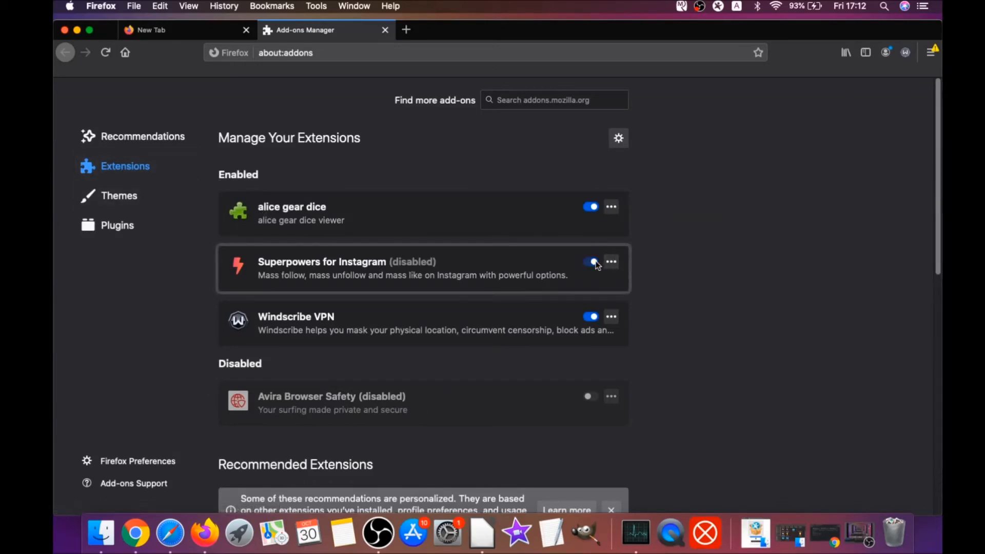
click(610, 206)
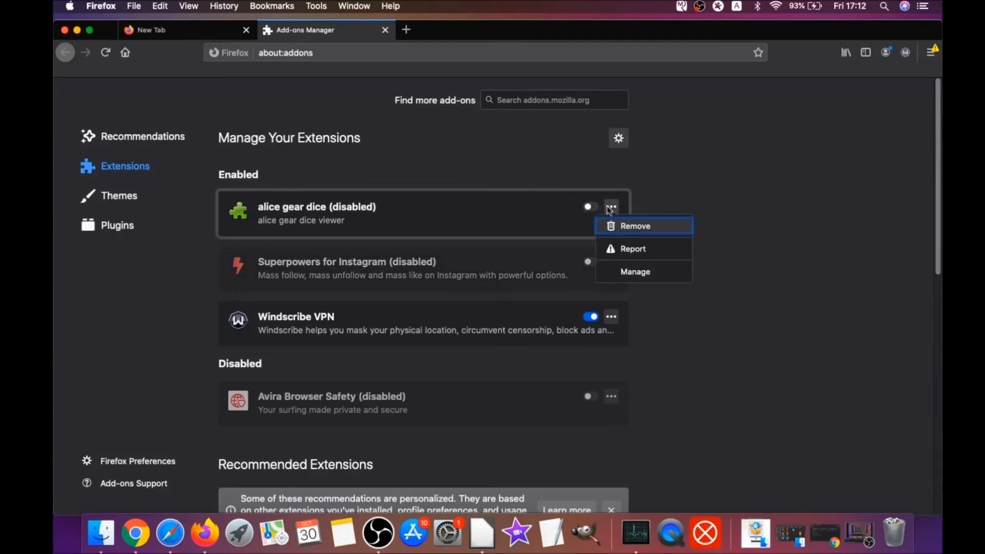
click(568, 163)
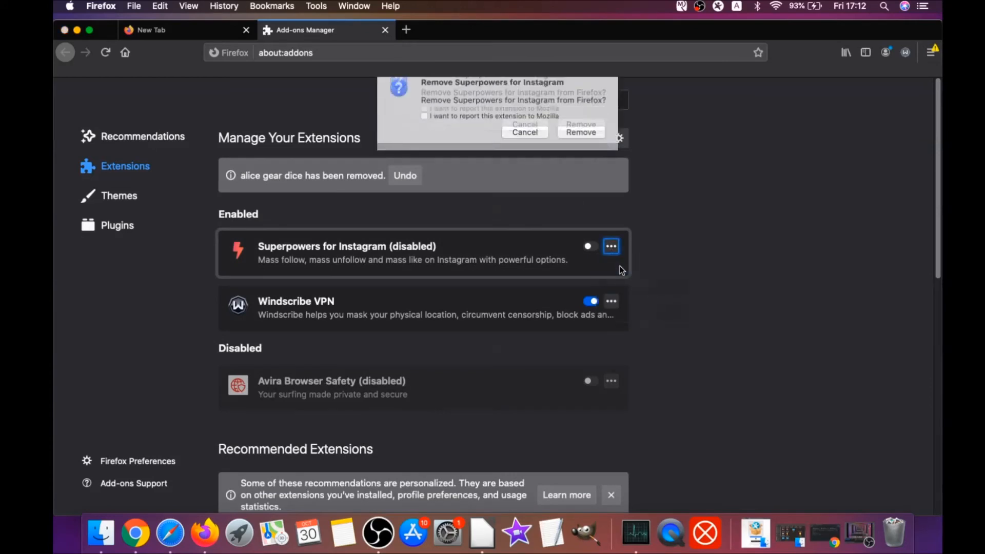
click(580, 132)
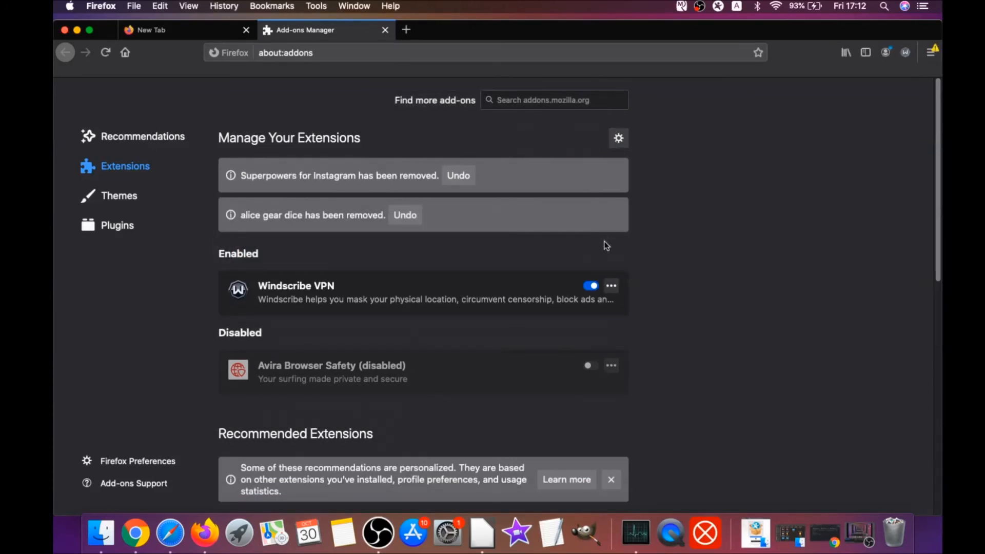
Go to about:support and refresh Firefox to defaults, relaunching it on the What's new page.
click(285, 52)
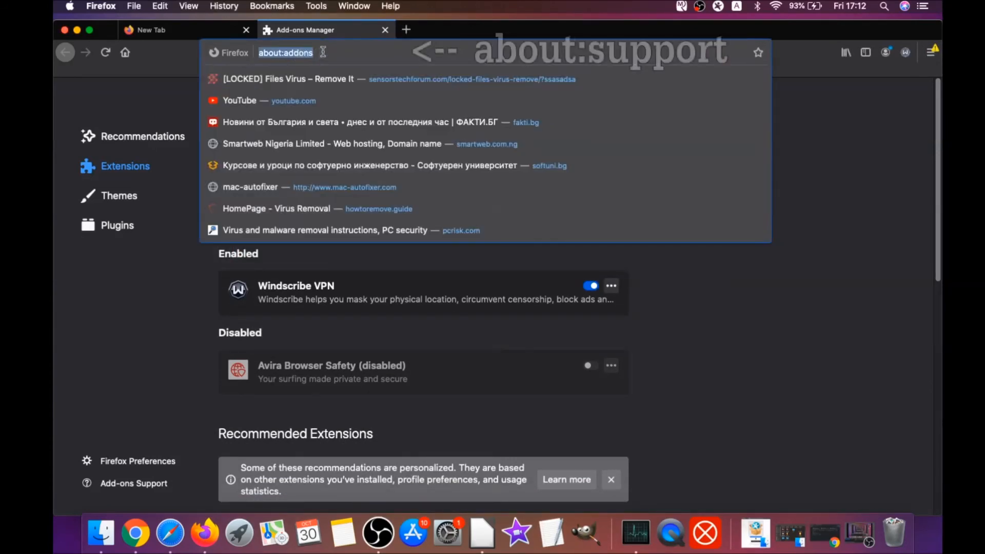
text(a)
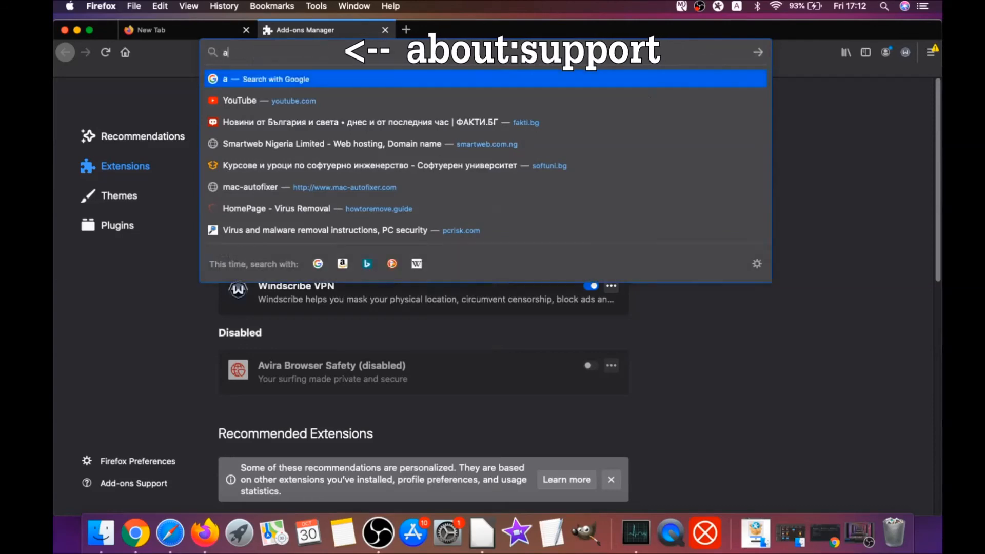
text(about:support)
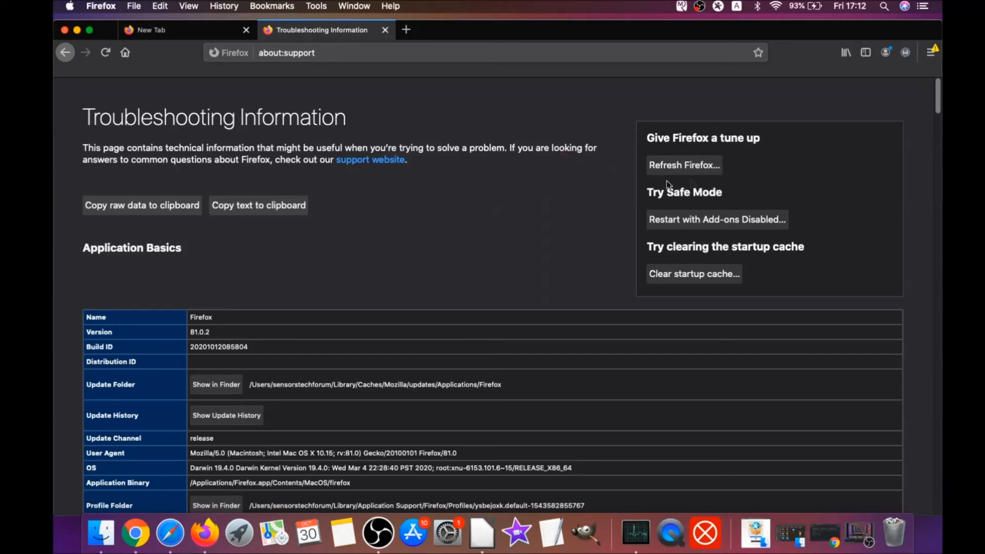
mouse_move(684, 172)
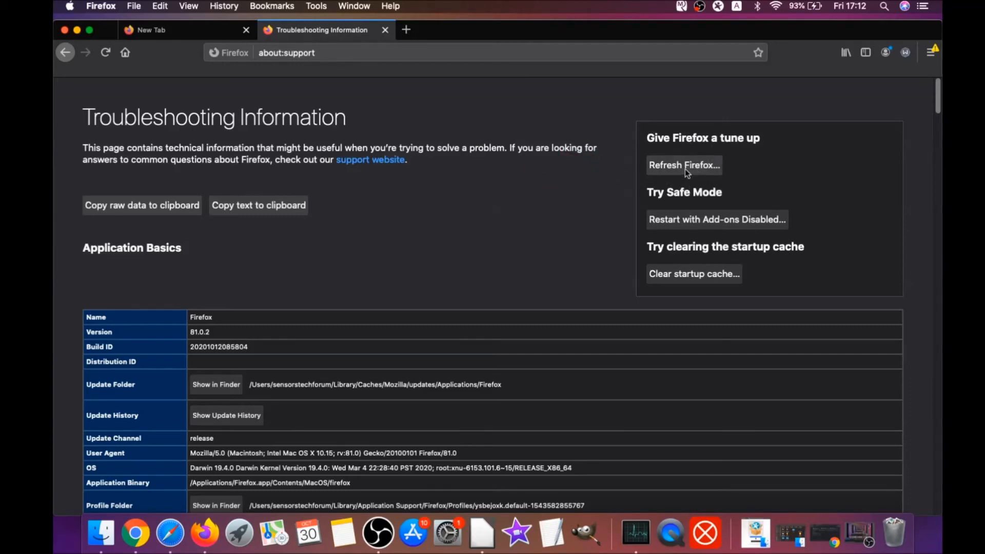
click(684, 164)
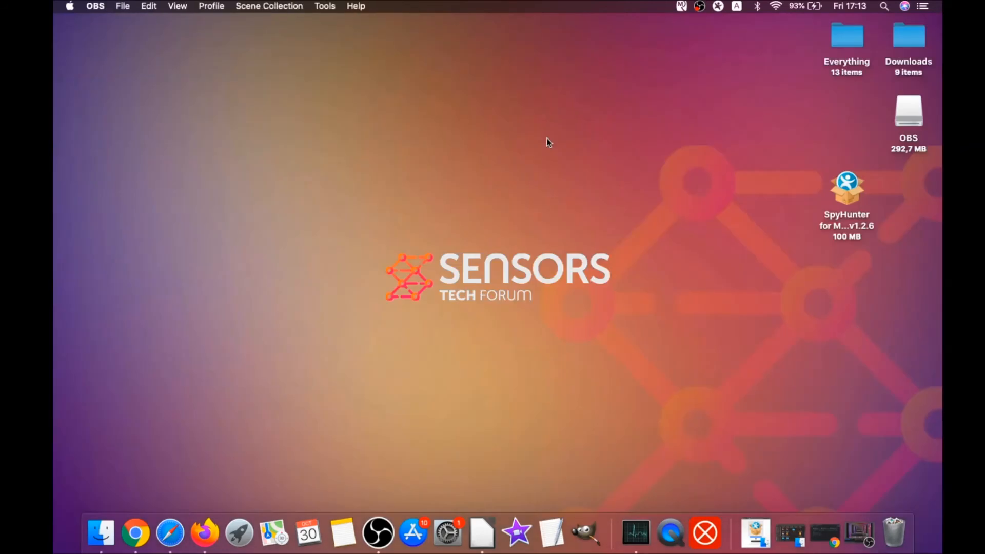
mouse_move(497, 231)
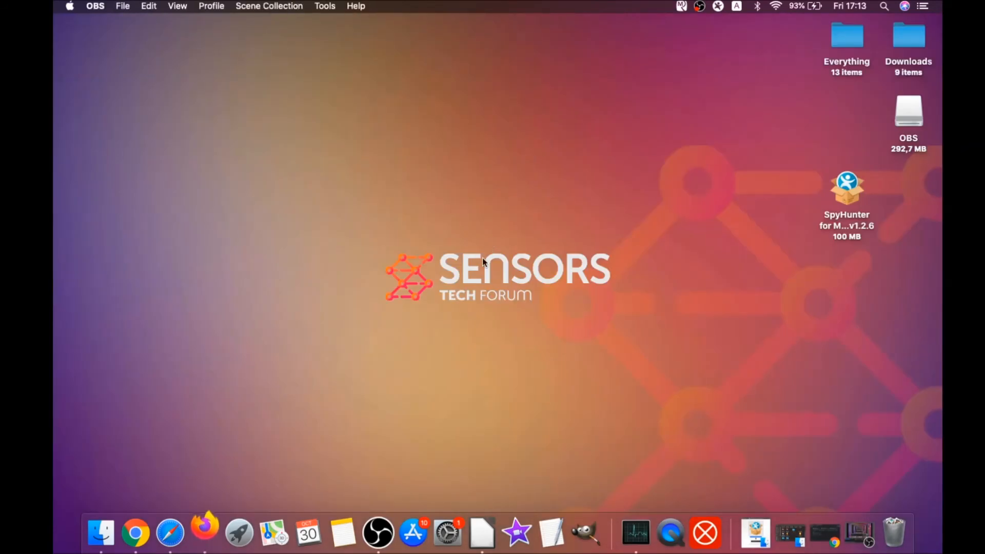
click(203, 534)
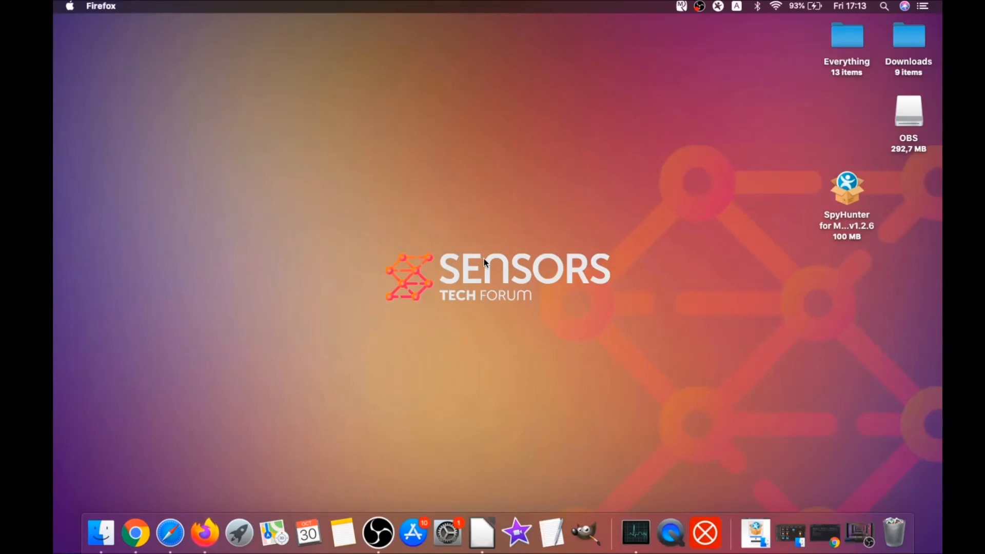
click(203, 533)
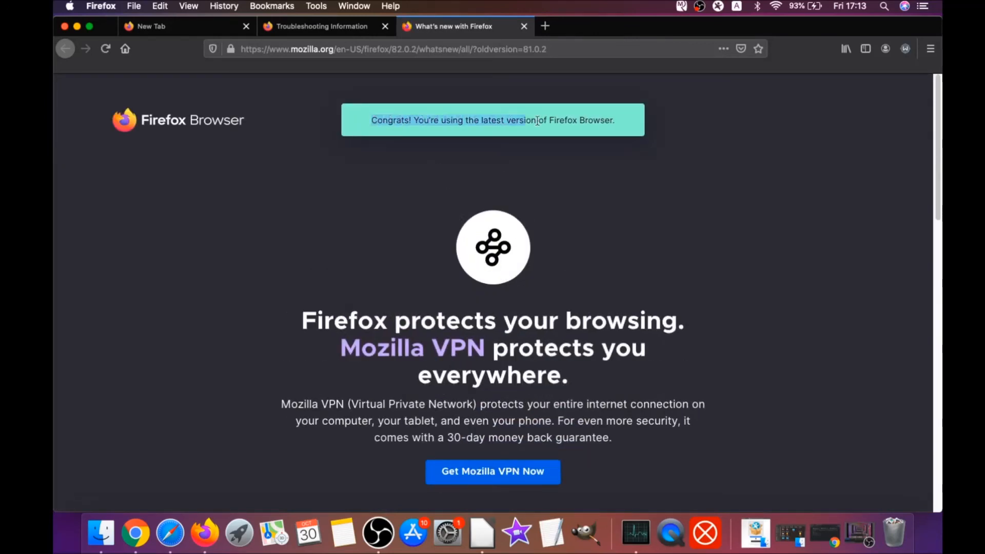
scroll(down, 3)
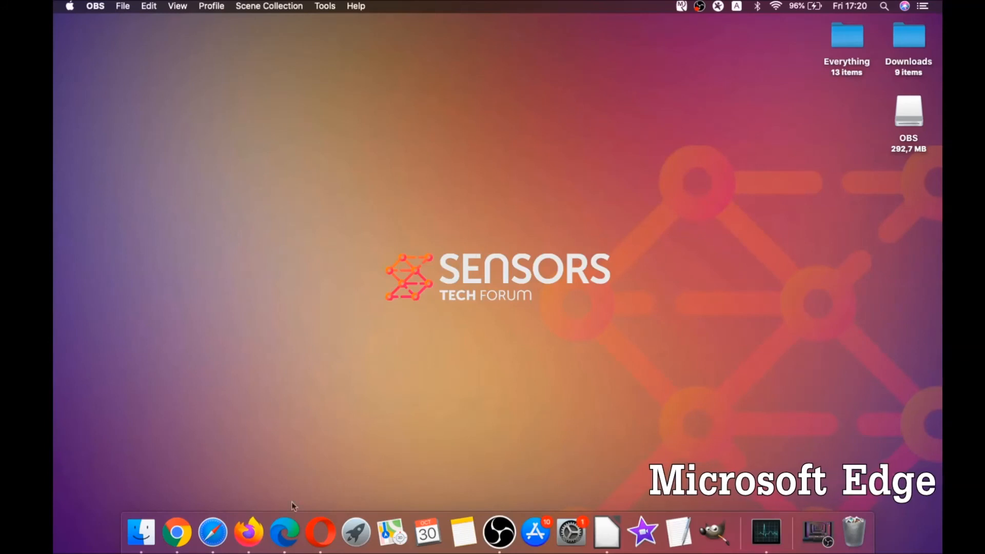
Launch Microsoft Edge and go to its edge://settings clear-browsing-data page.
click(284, 532)
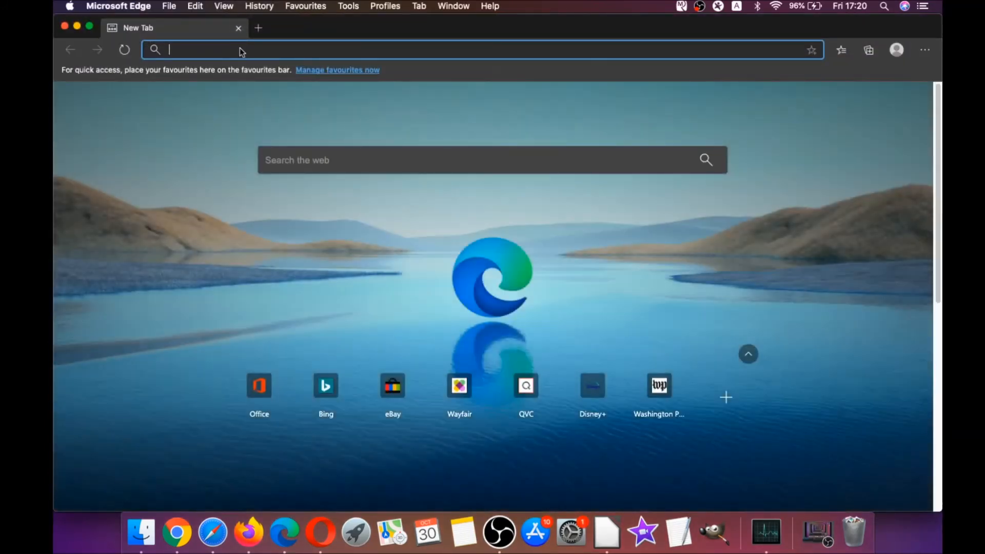
text(edge://version)
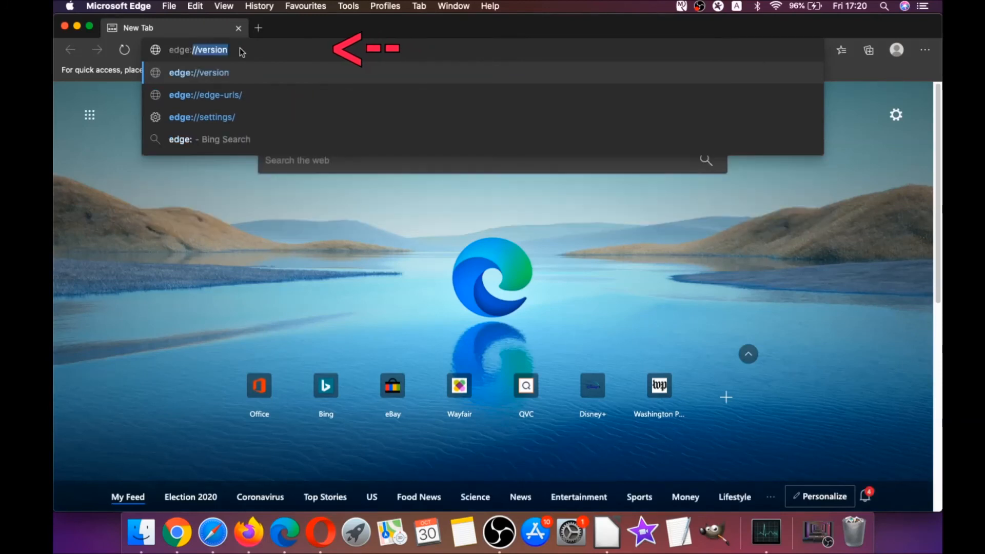
text(edge://settings/clearBrowserData)
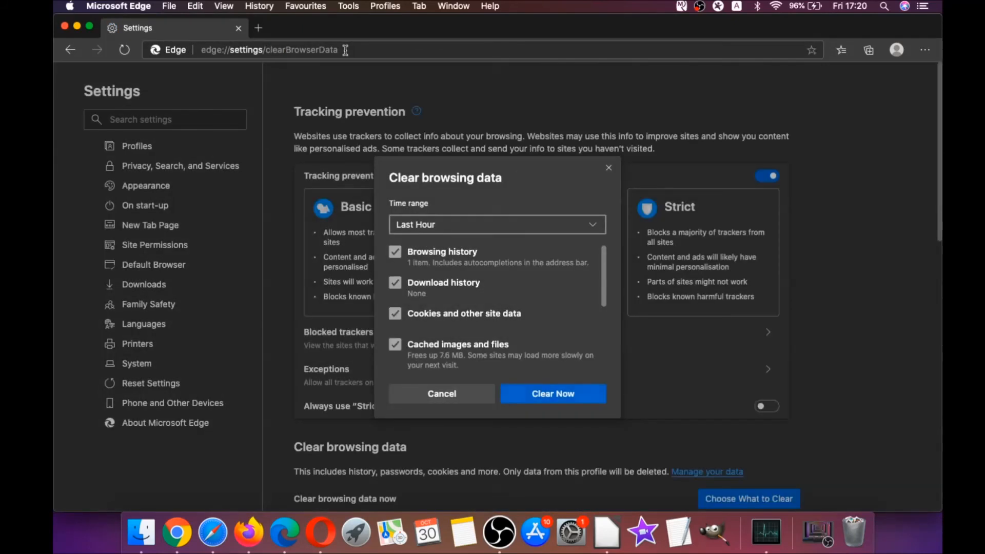
Clear Edge's browsing data for All Time, leaving passwords unchecked.
click(497, 224)
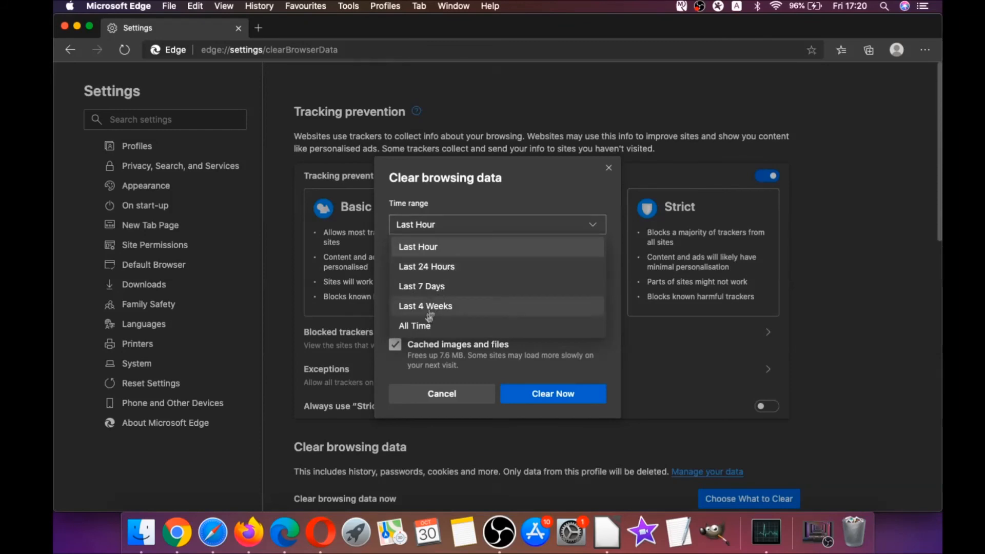
click(414, 325)
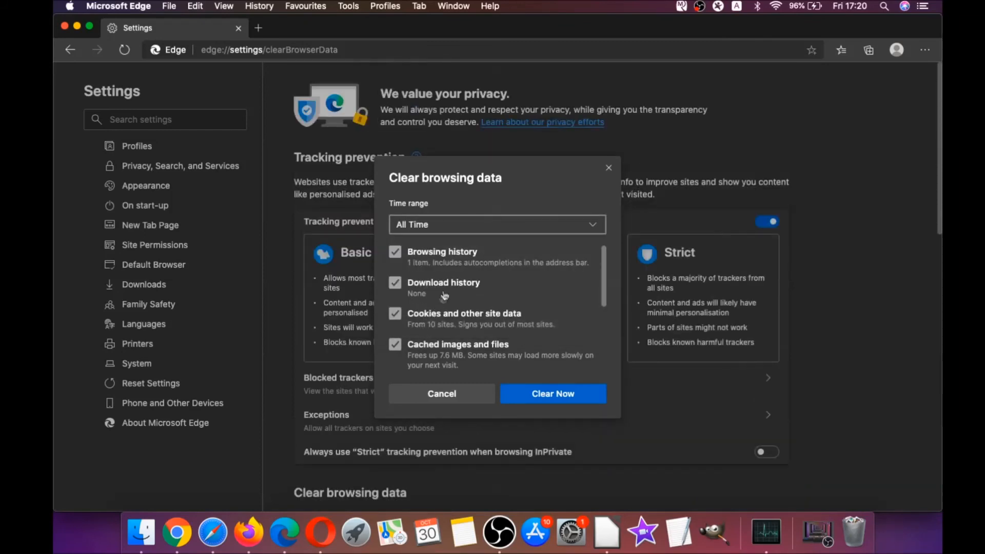
scroll(down, 3)
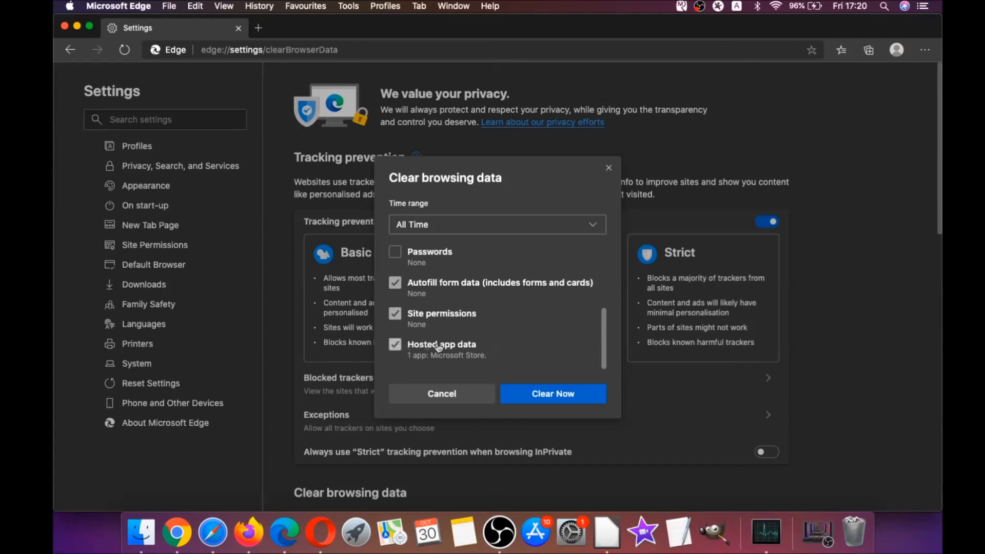
click(552, 393)
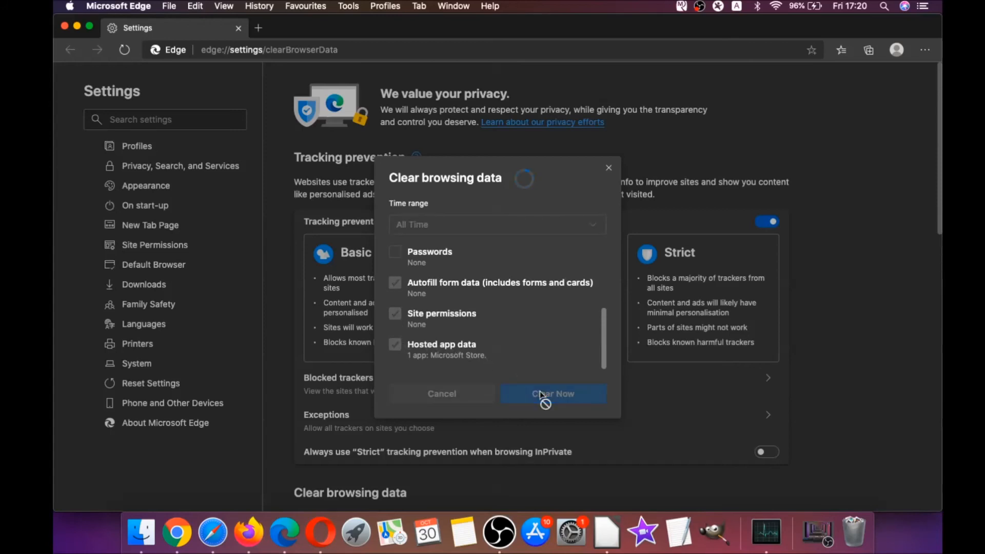
click(552, 394)
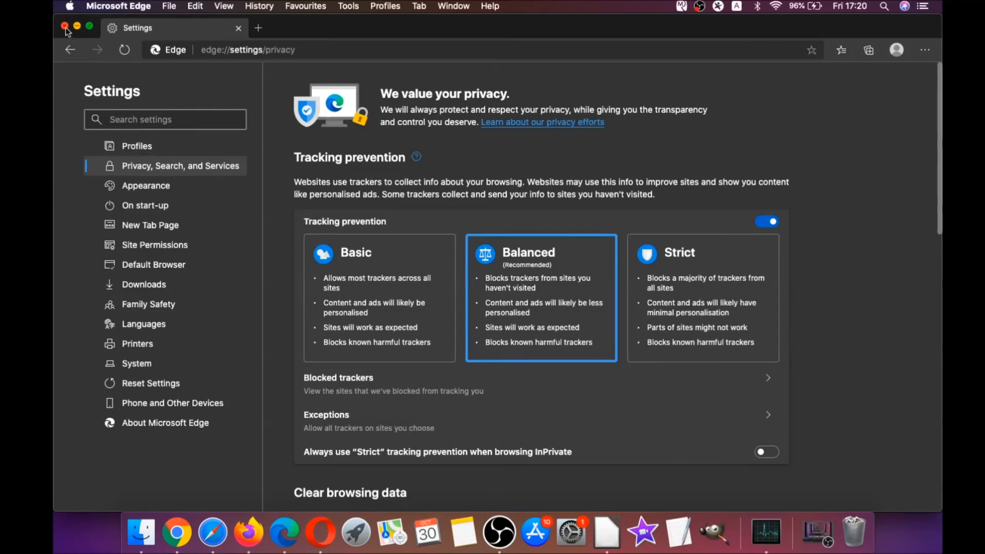
Close Edge, launch Opera and go to opera://settings/clearBrowserData.
click(64, 27)
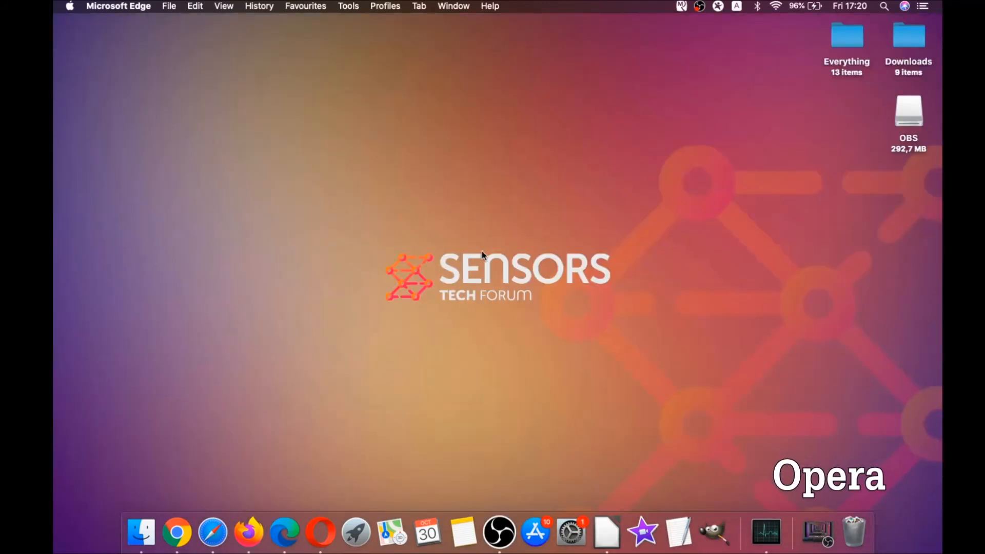
mouse_move(320, 533)
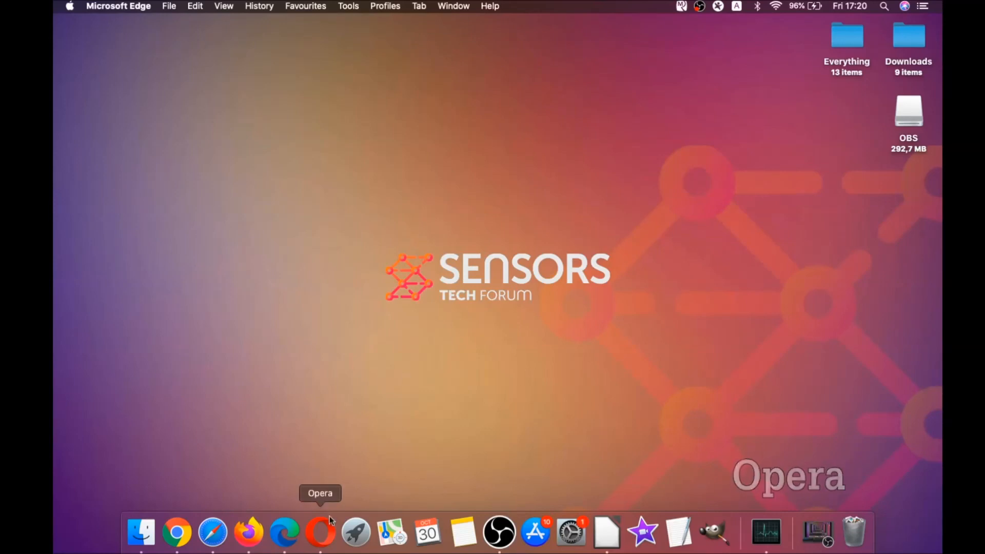
click(320, 532)
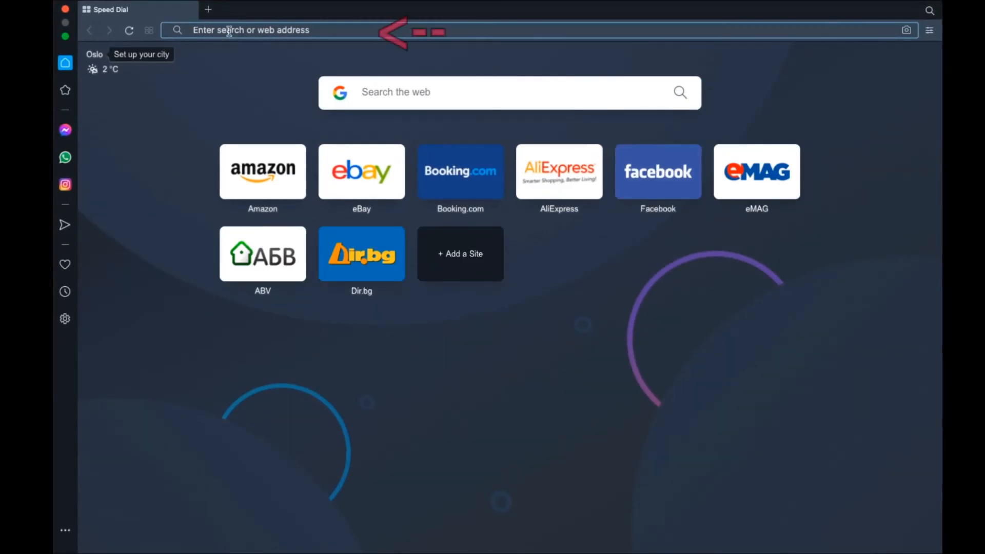
text(opera:)
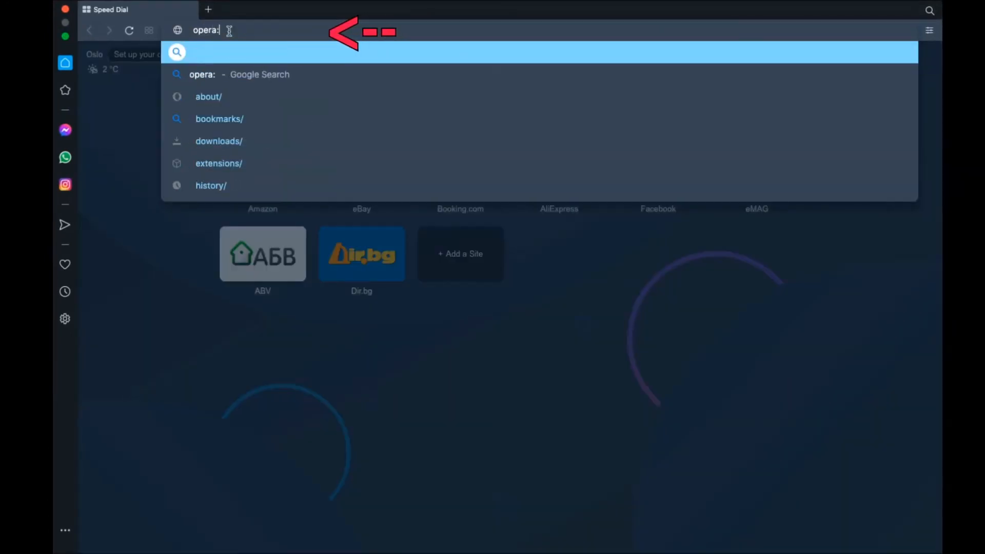
text(//setting)
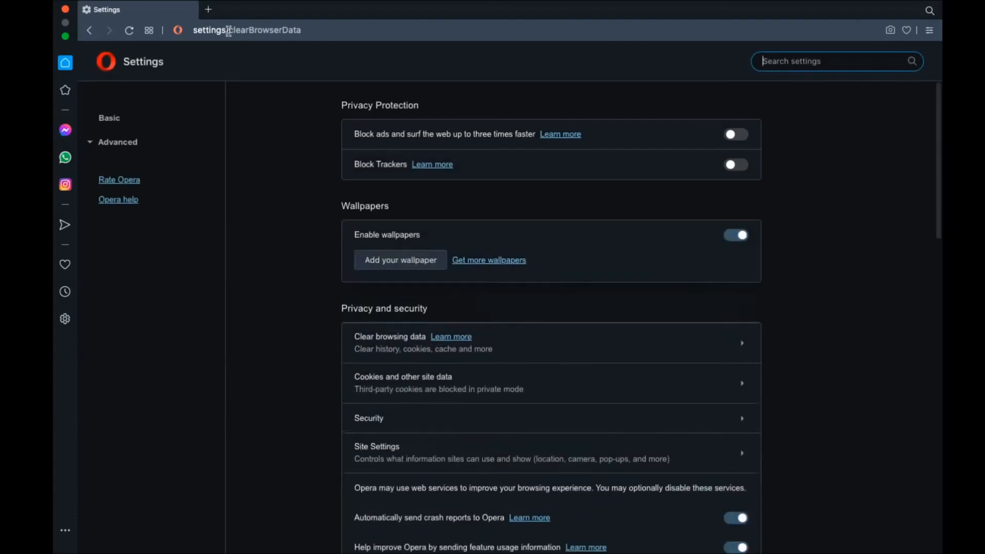
click(390, 337)
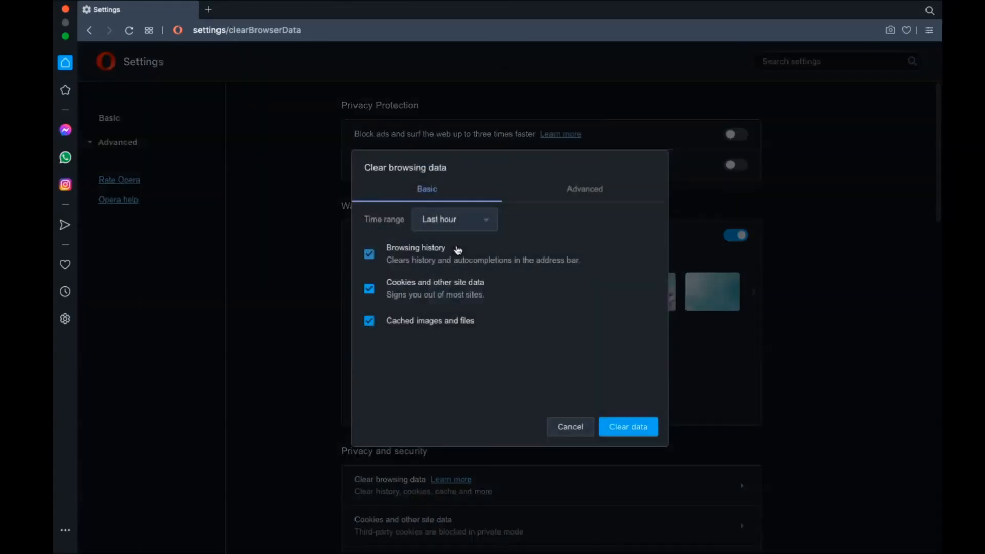
Clear Opera's browsing data from the Advanced list, keeping passwords unchecked.
click(453, 220)
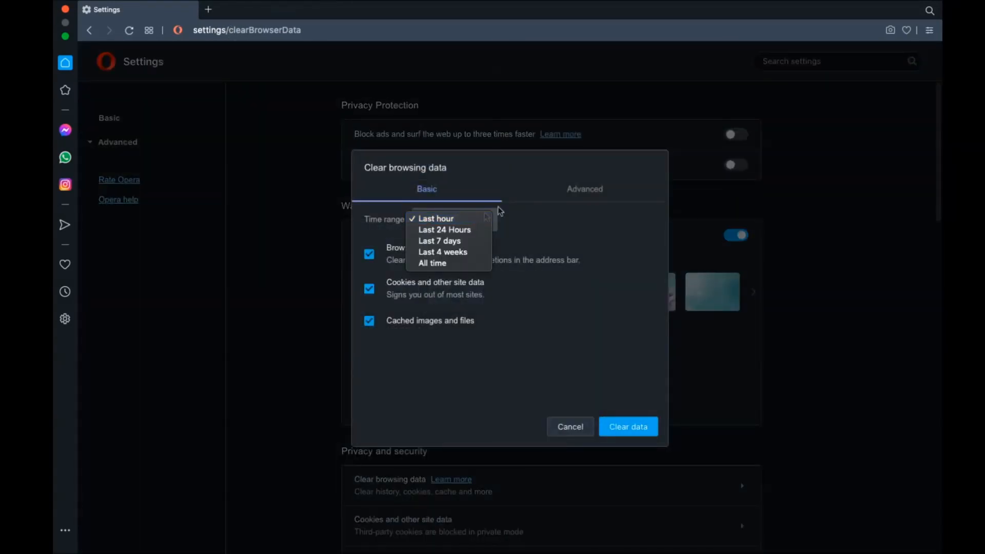
click(583, 189)
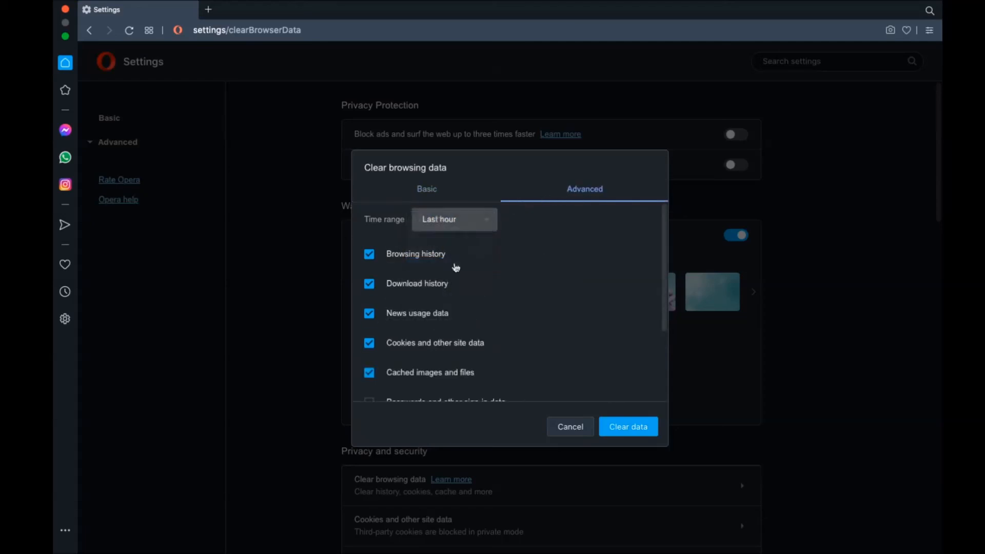
scroll(down, 3)
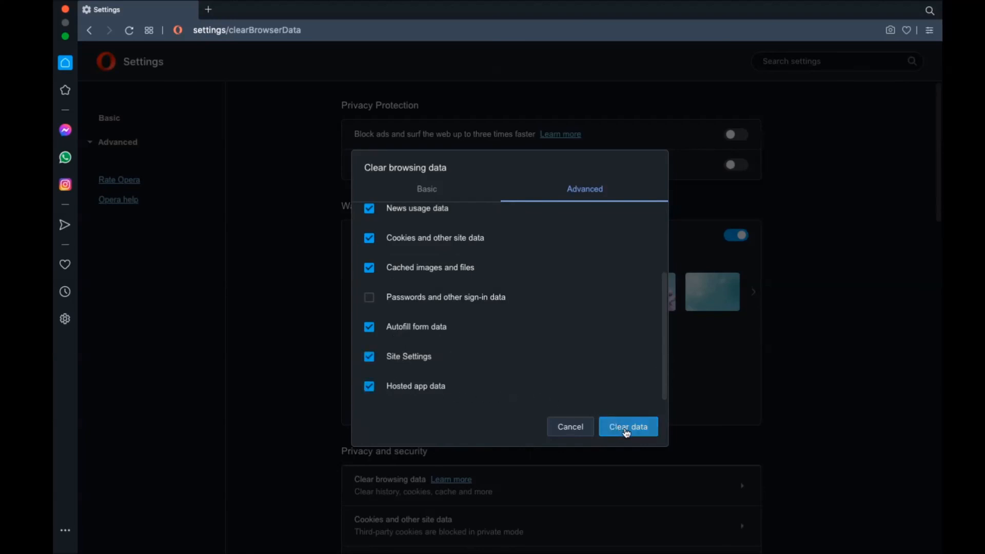
click(628, 427)
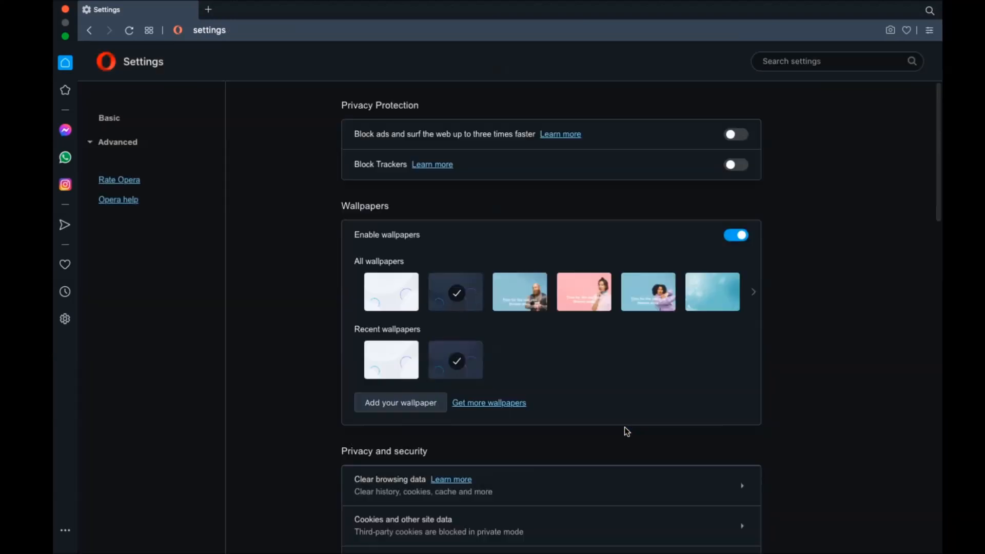